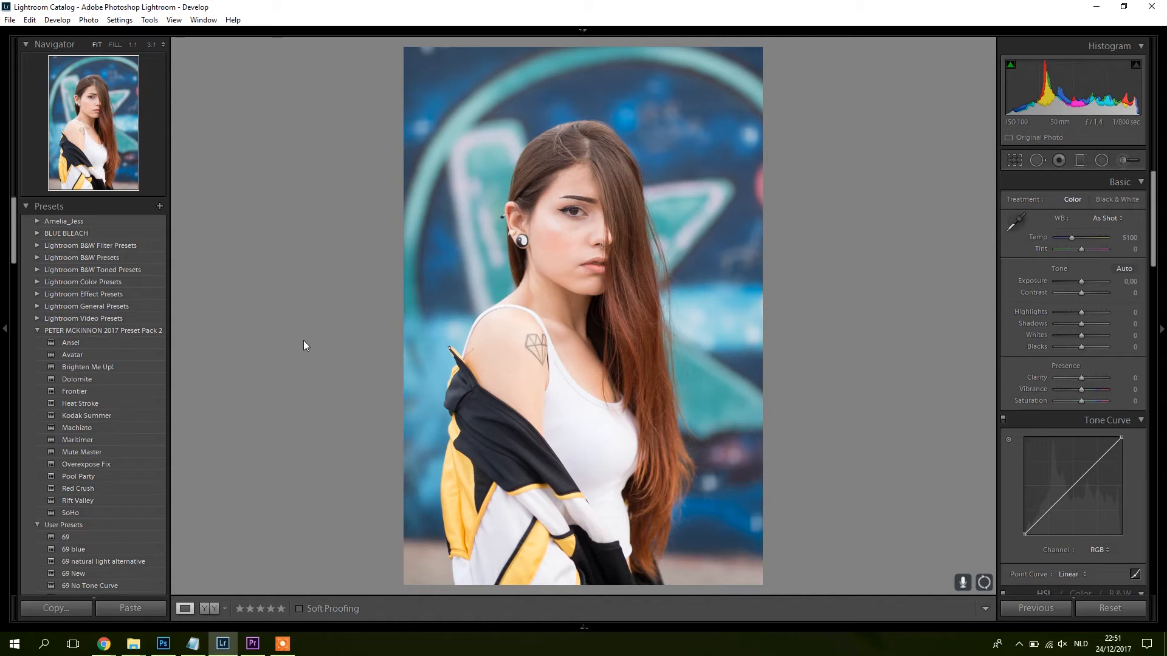
mouse_move(322, 323)
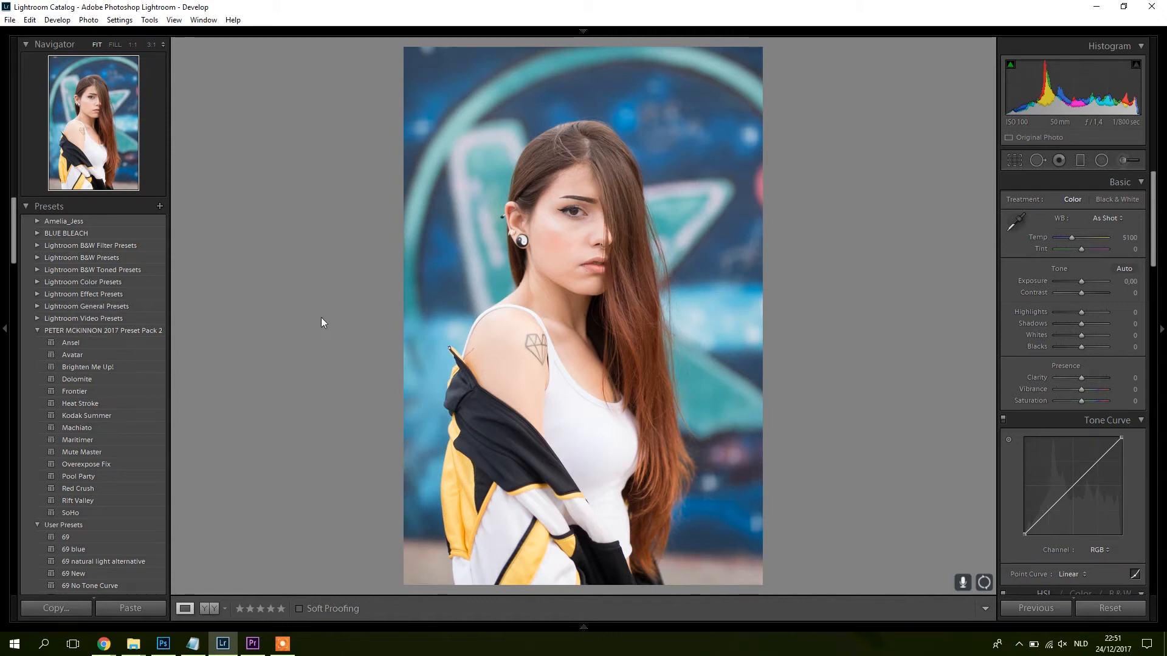
mouse_move(281, 305)
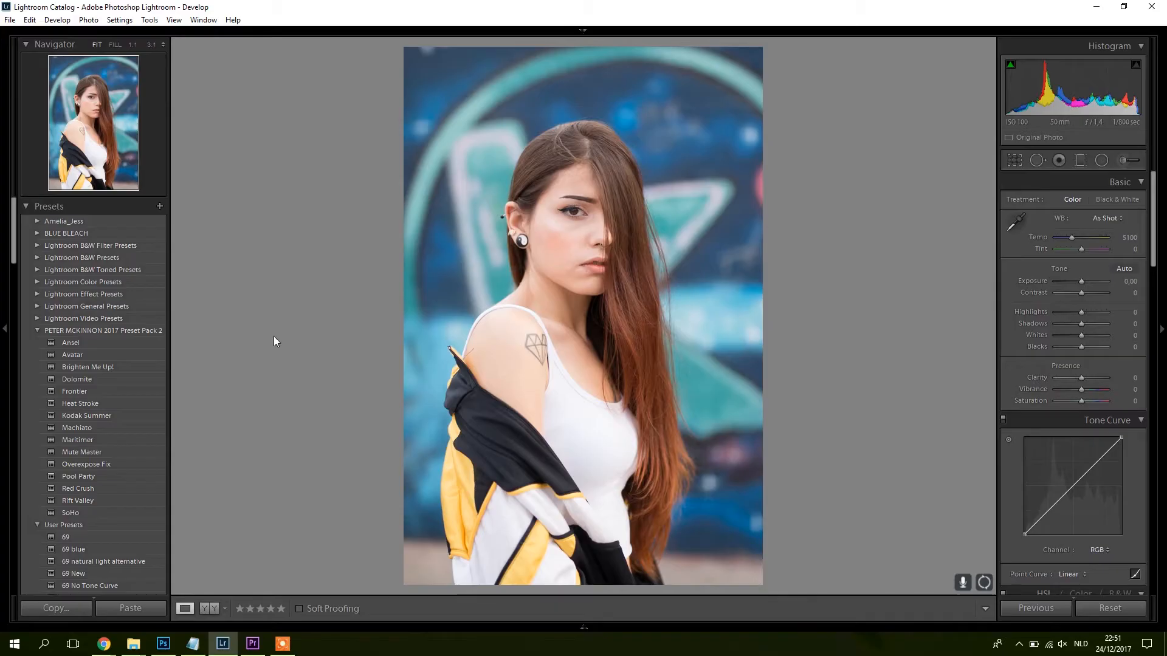
mouse_move(192, 174)
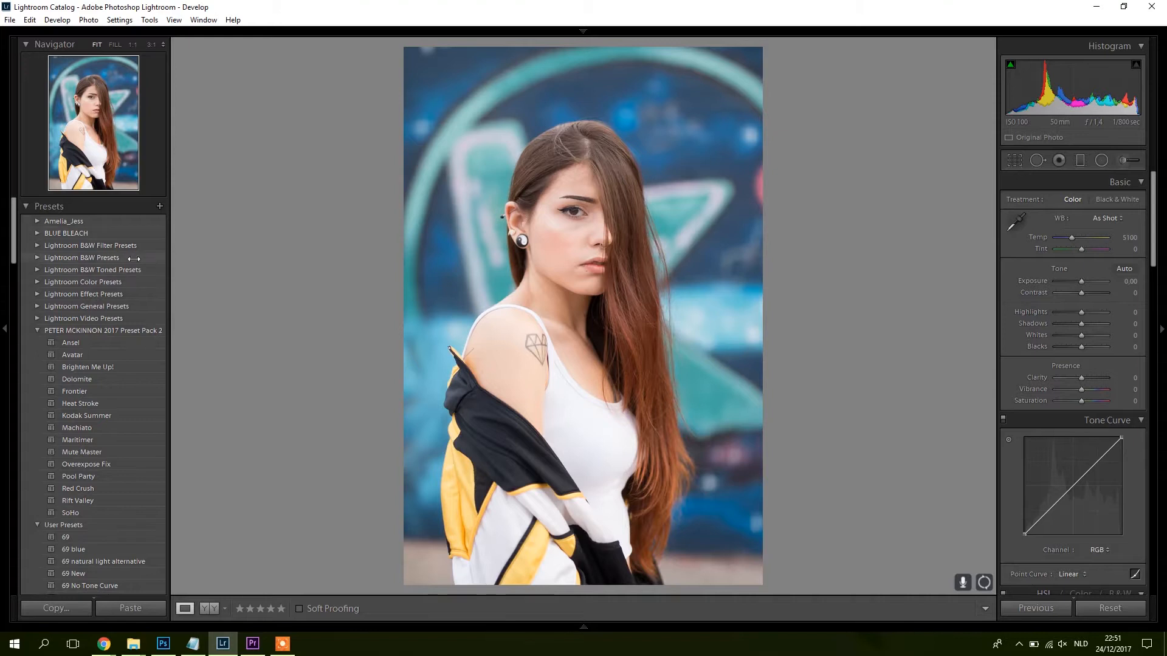
- Launch The Fader from Plug-in Extras and choose the PETER MCKINNON 2017 Preset Pack 2 folder
left_click(9, 20)
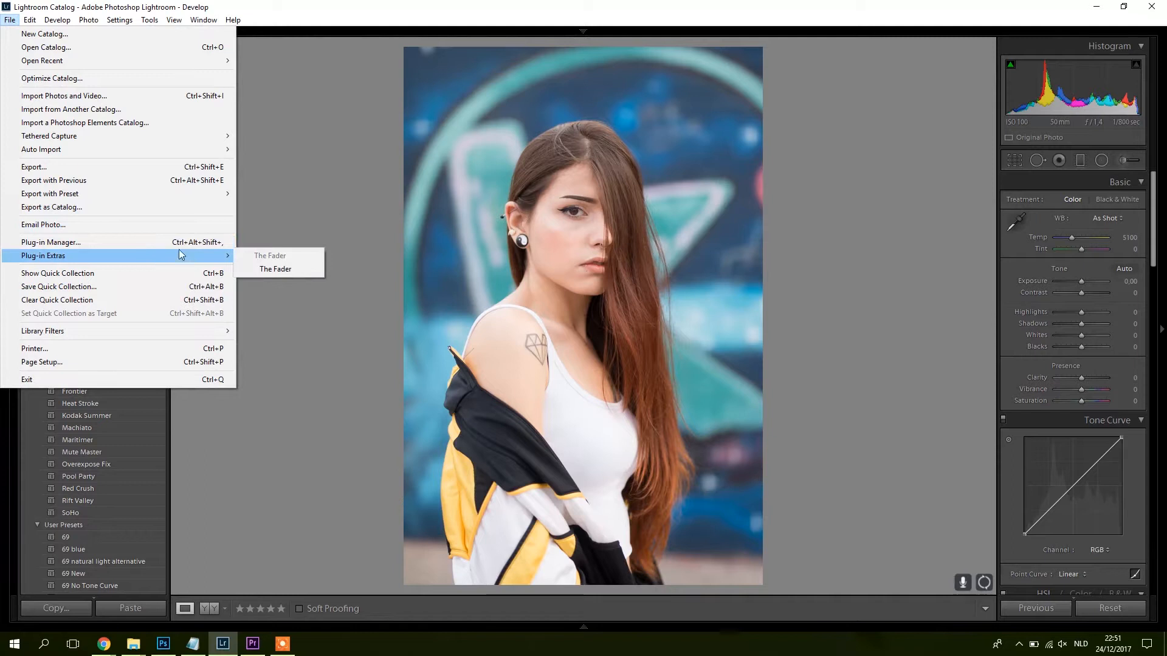
mouse_move(276, 269)
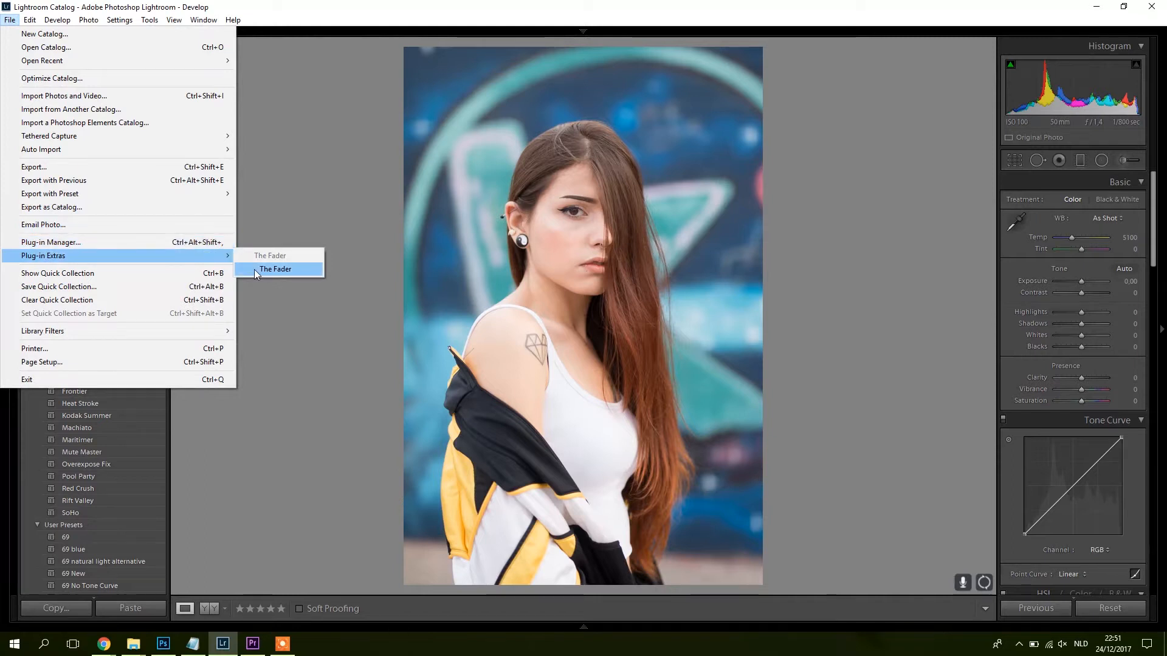
left_click(275, 269)
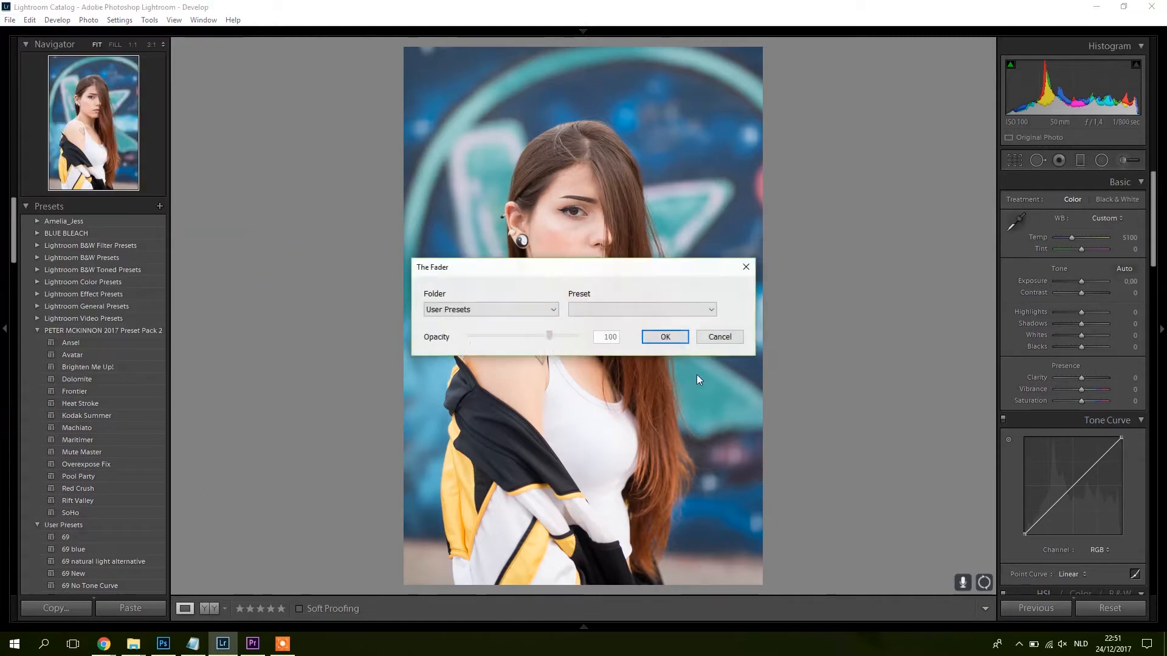
left_click(490, 310)
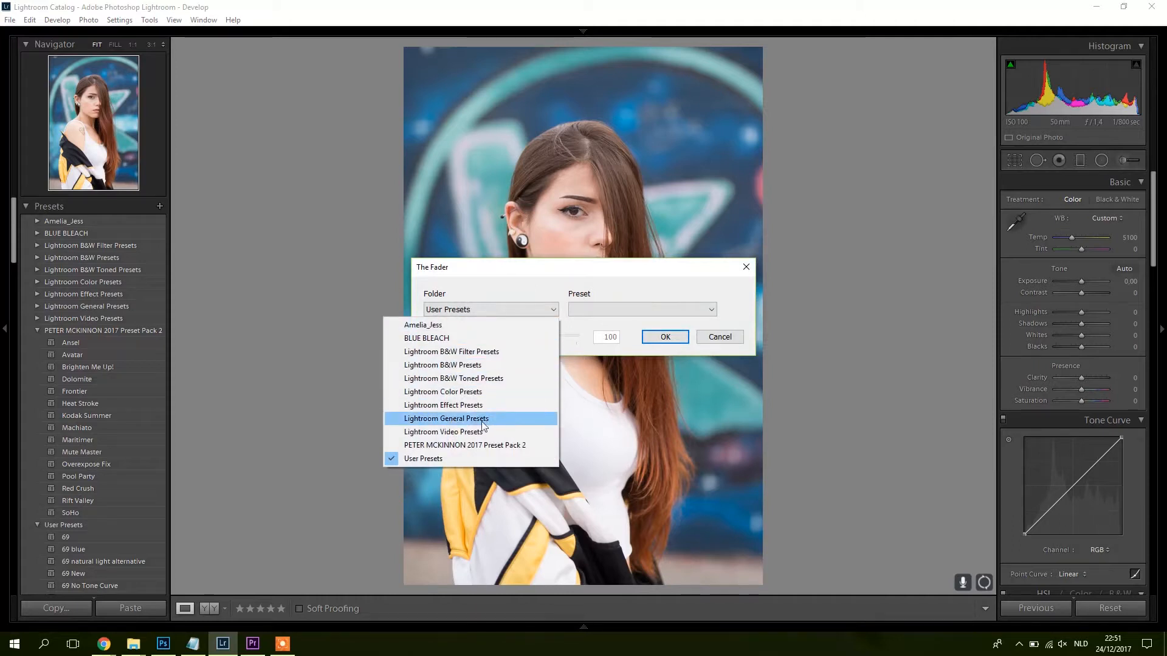
left_click(464, 445)
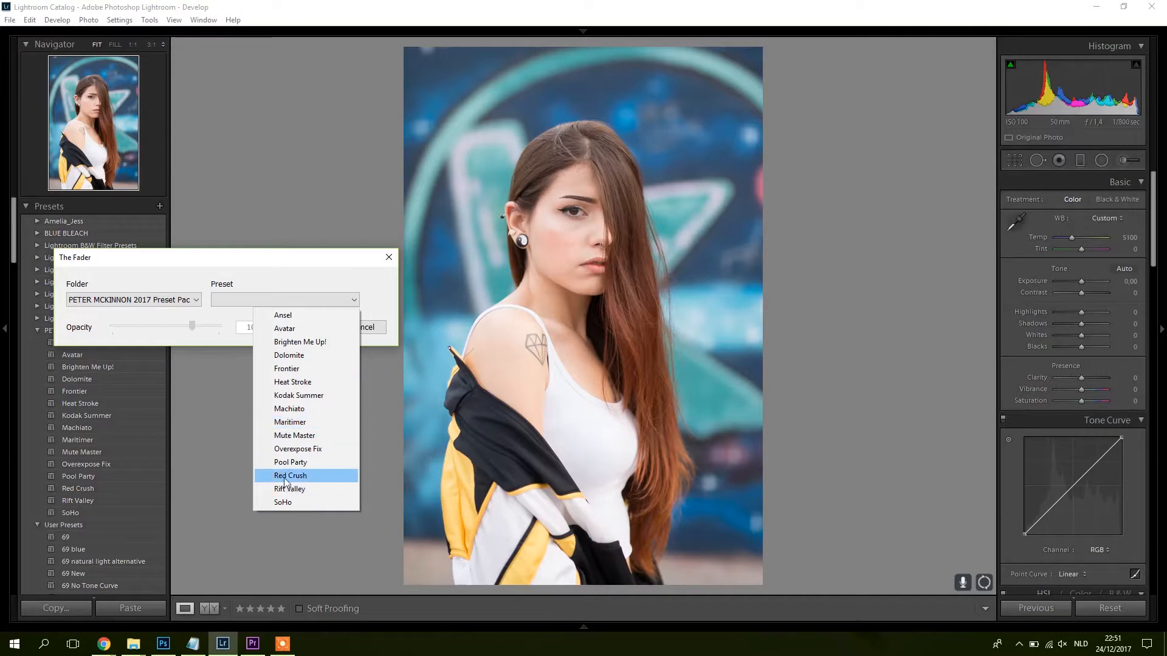
- Select the Heat Stroke preset in The Fader, keeping opacity at 100
left_click(292, 382)
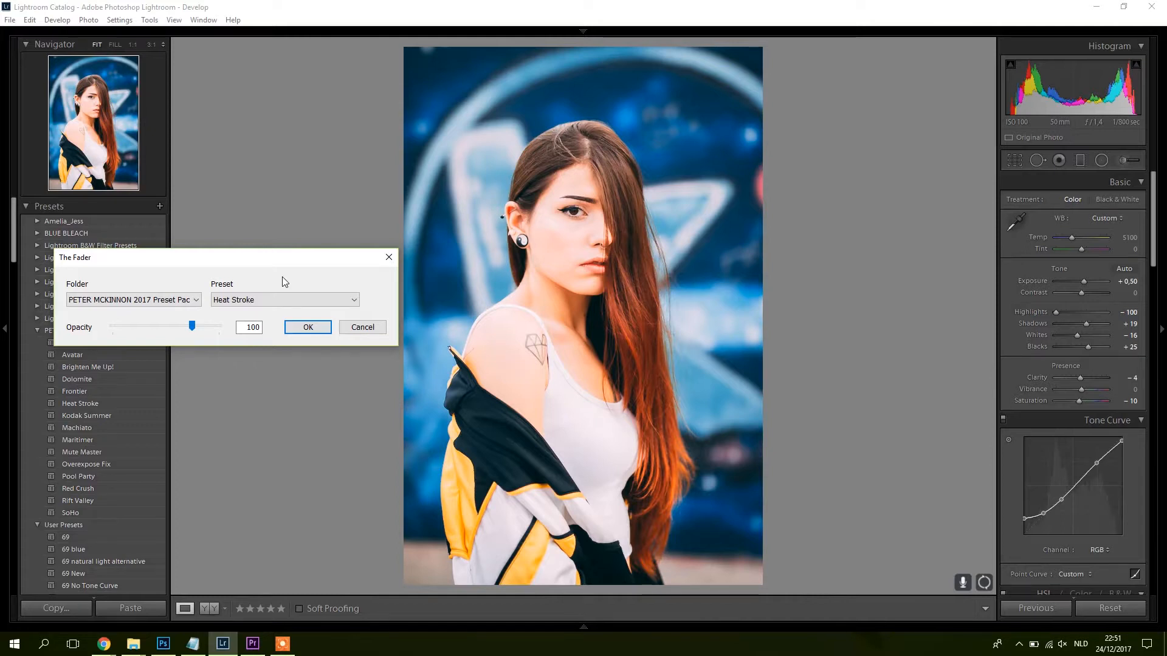
mouse_move(608, 250)
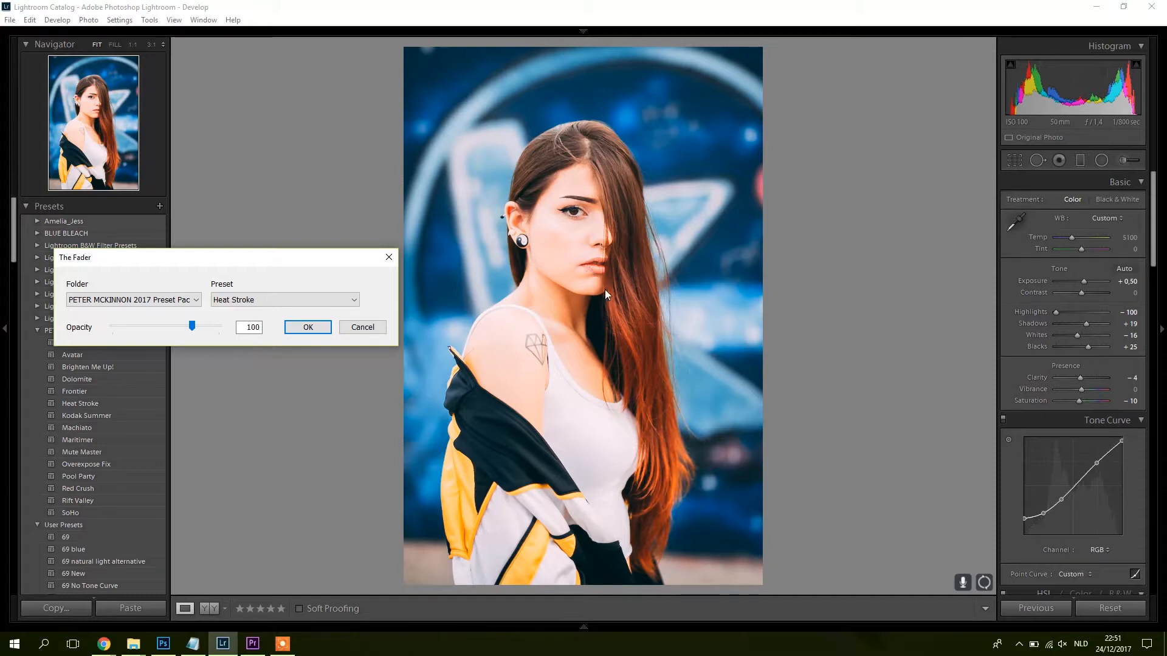
mouse_move(553, 279)
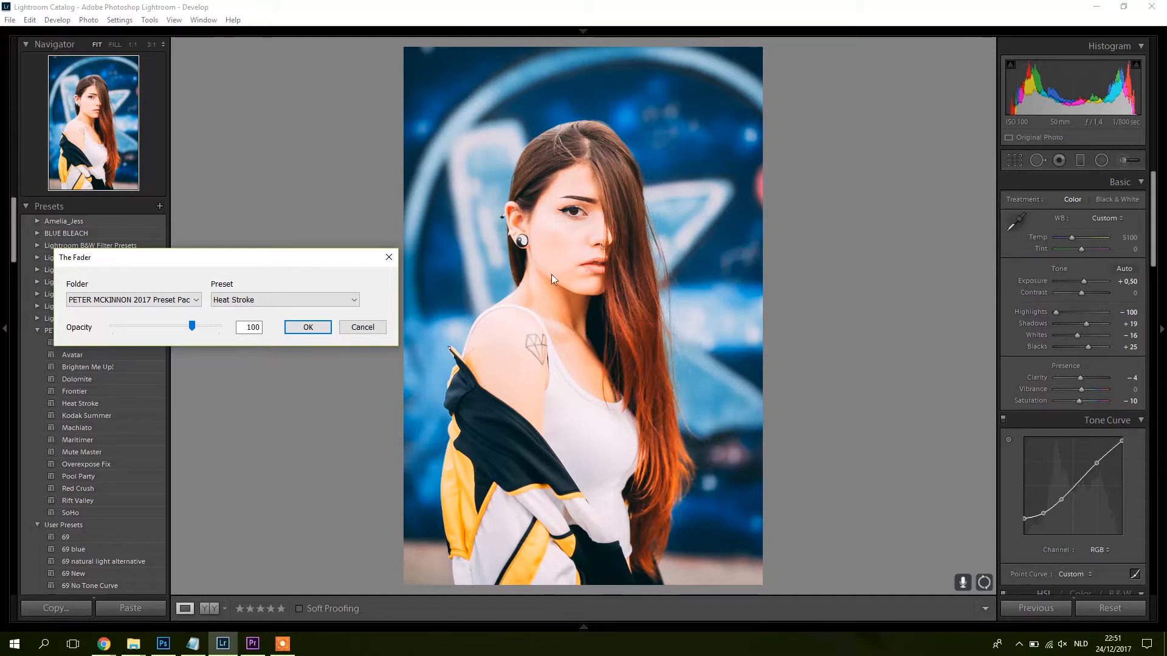
mouse_move(502, 352)
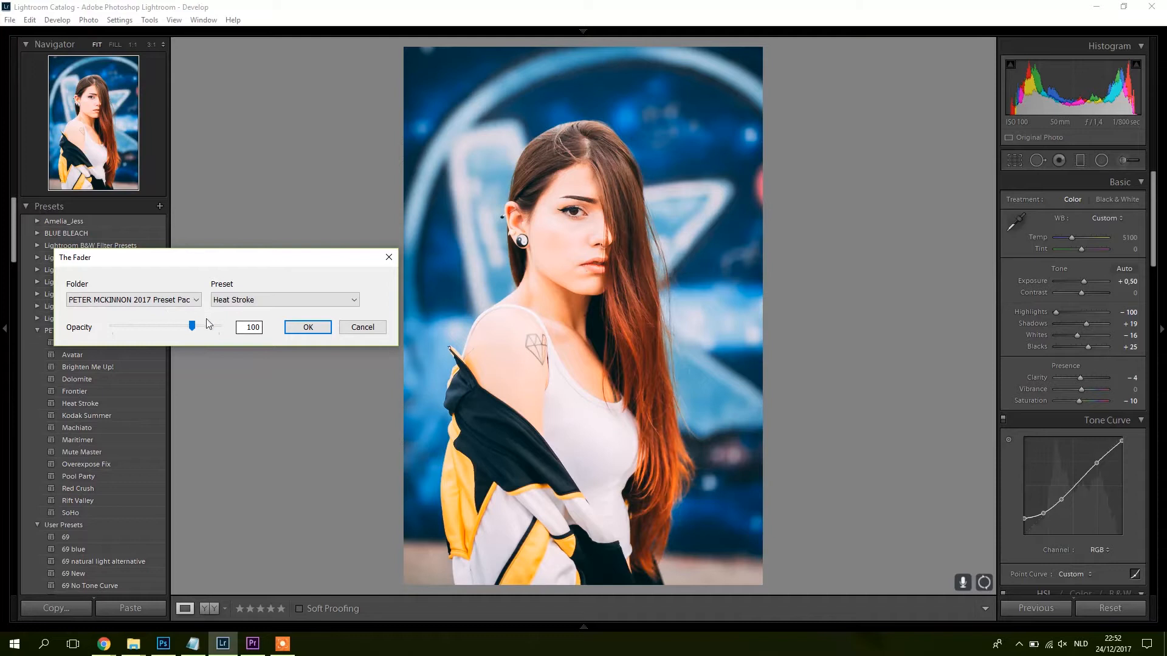
mouse_move(185, 329)
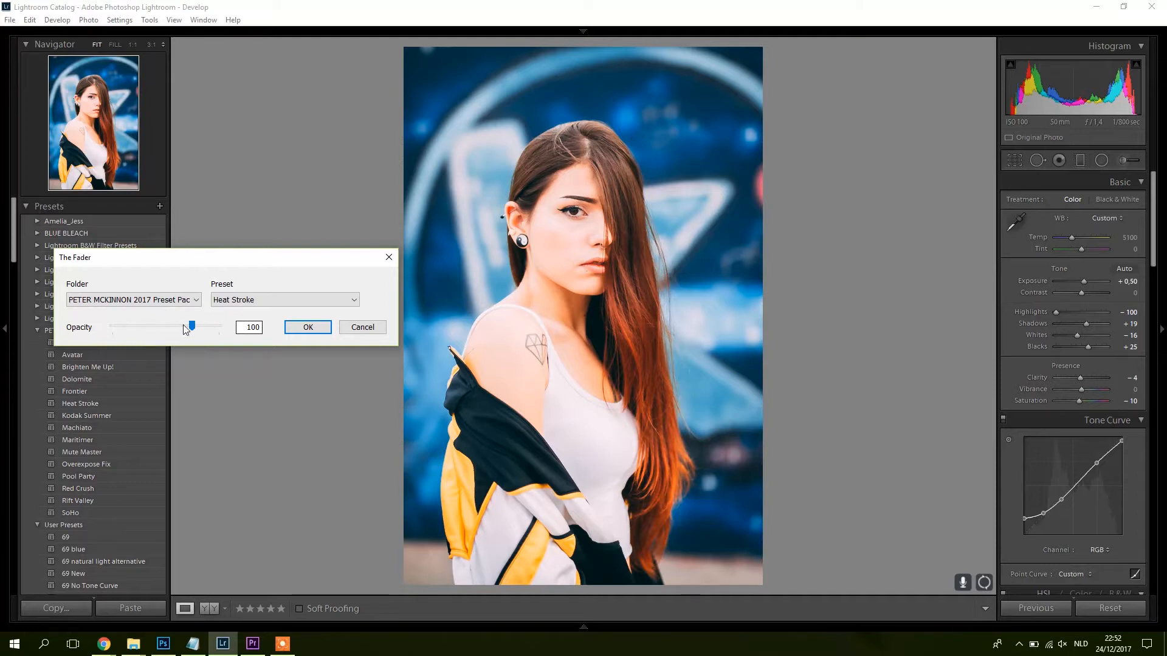
- Lower the Heat Stroke opacity in The Fader to 60
left_click_drag(191, 326, 171, 326)
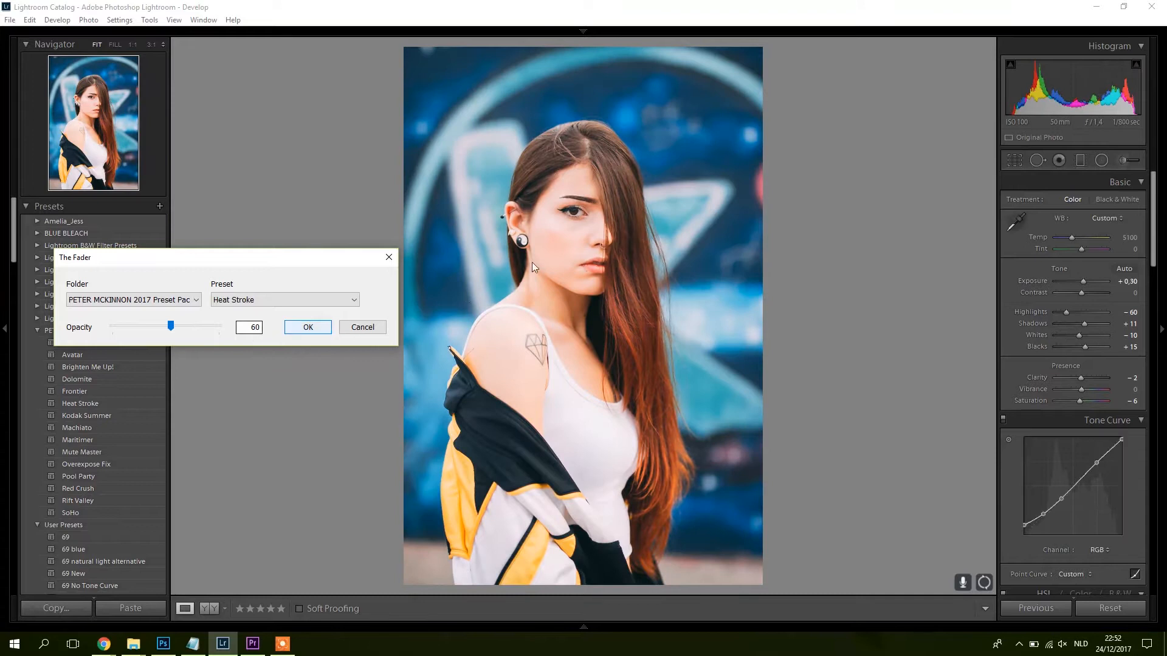
mouse_move(891, 272)
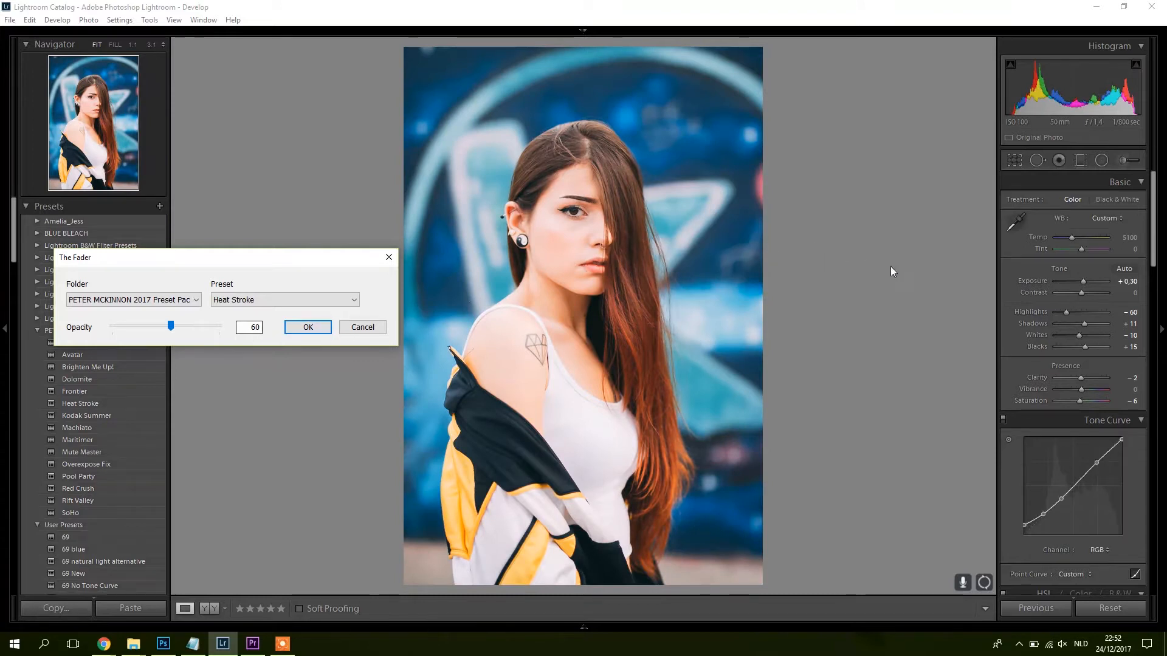
mouse_move(553, 301)
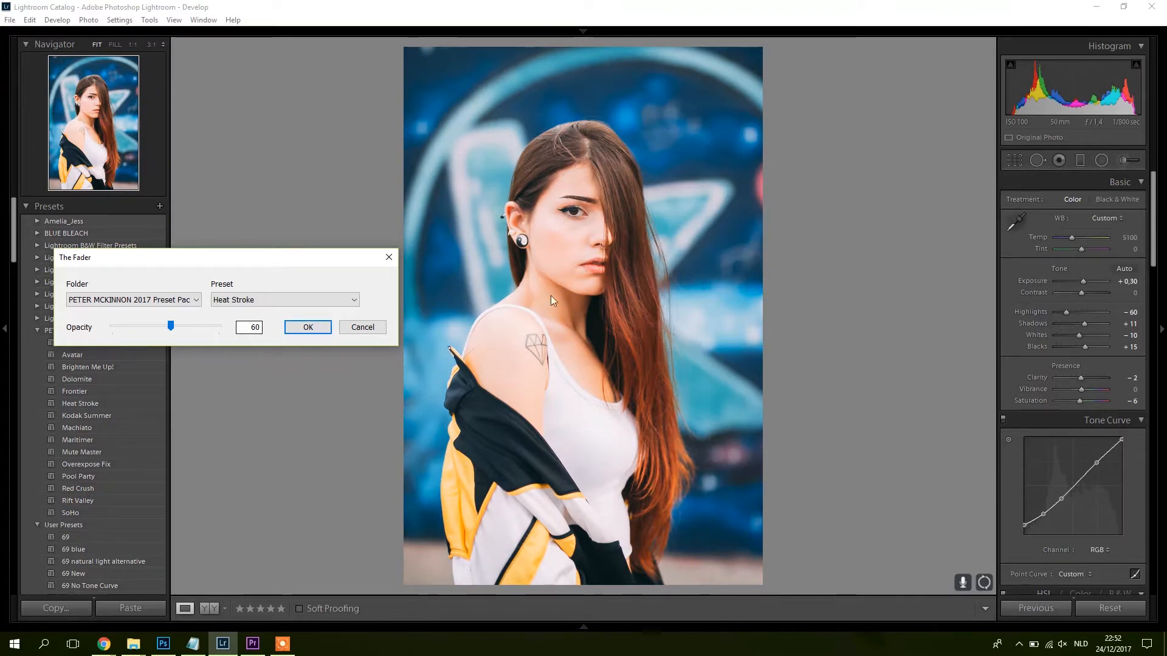
mouse_move(617, 408)
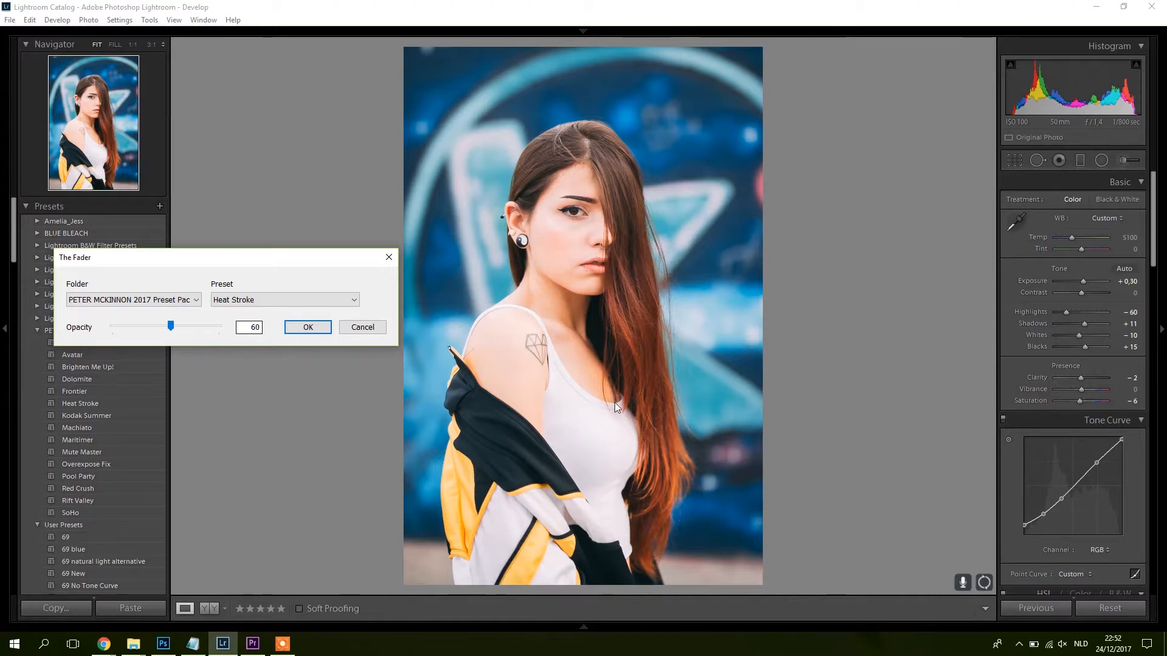
mouse_move(876, 254)
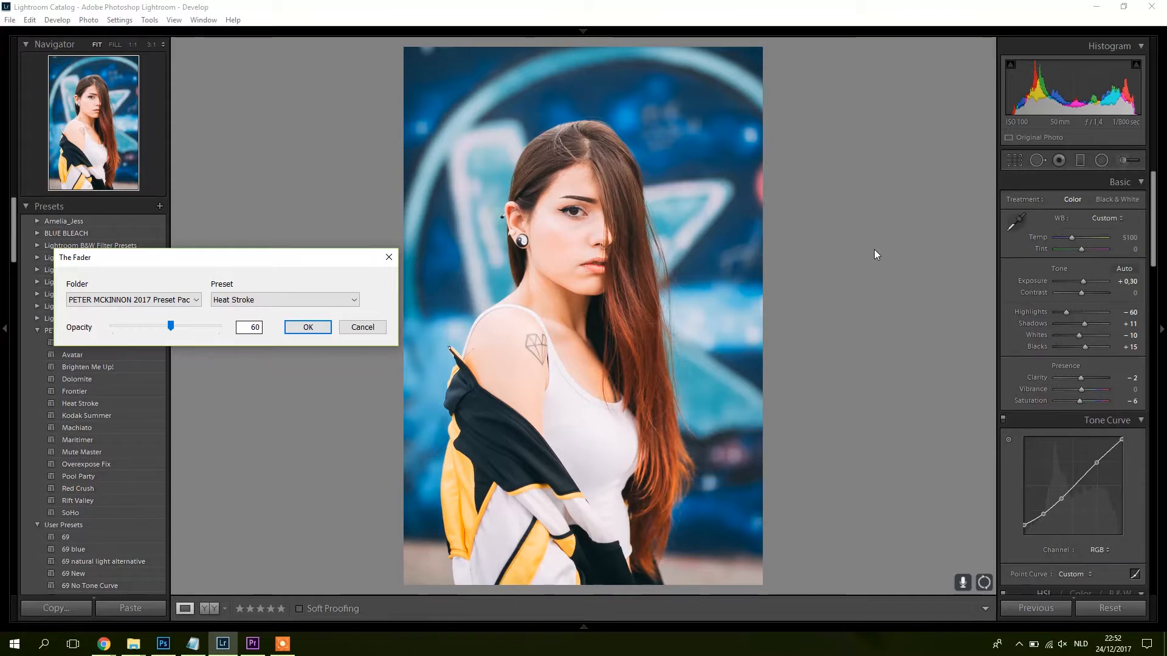
mouse_move(169, 380)
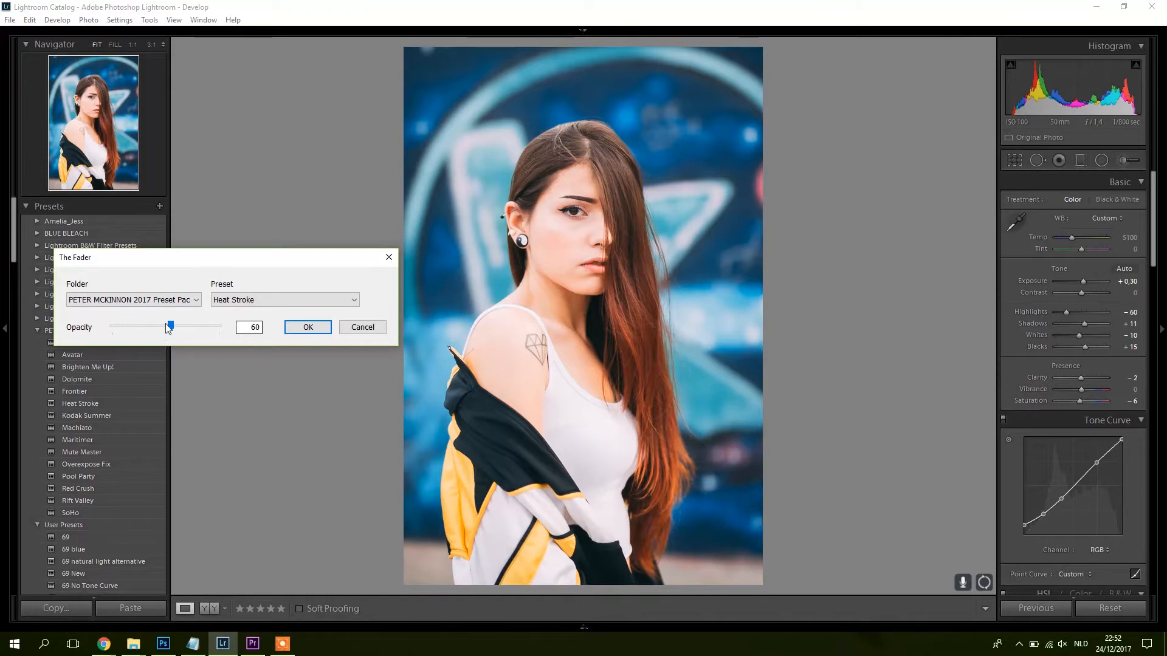
mouse_move(372, 348)
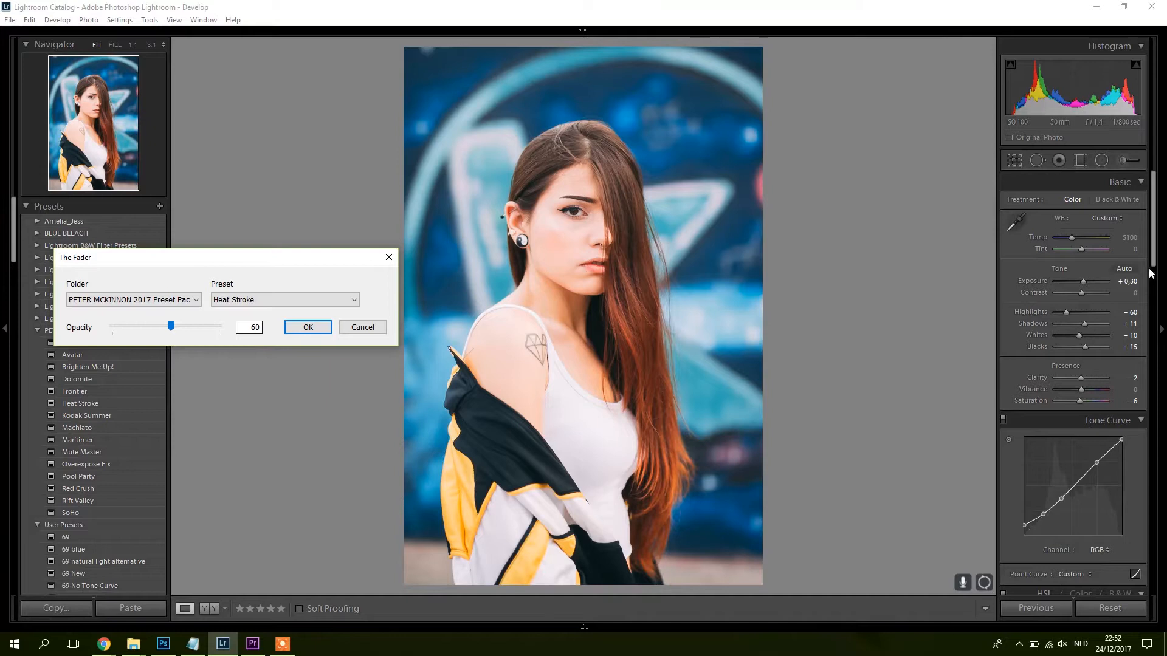
mouse_move(1071, 383)
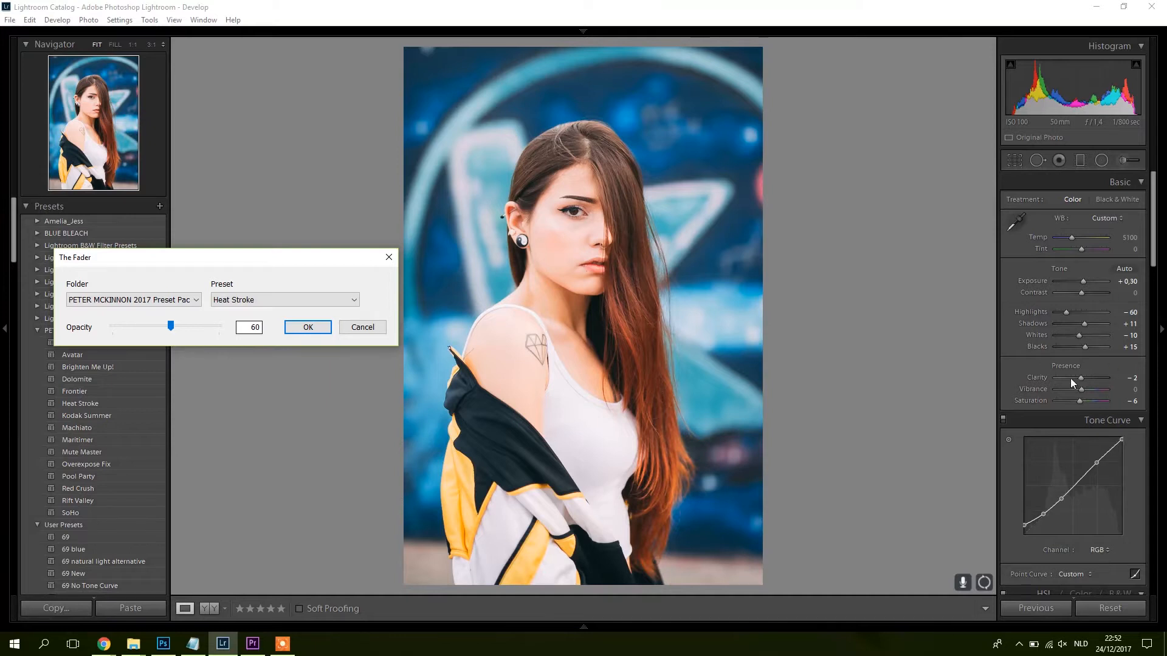
mouse_move(1064, 318)
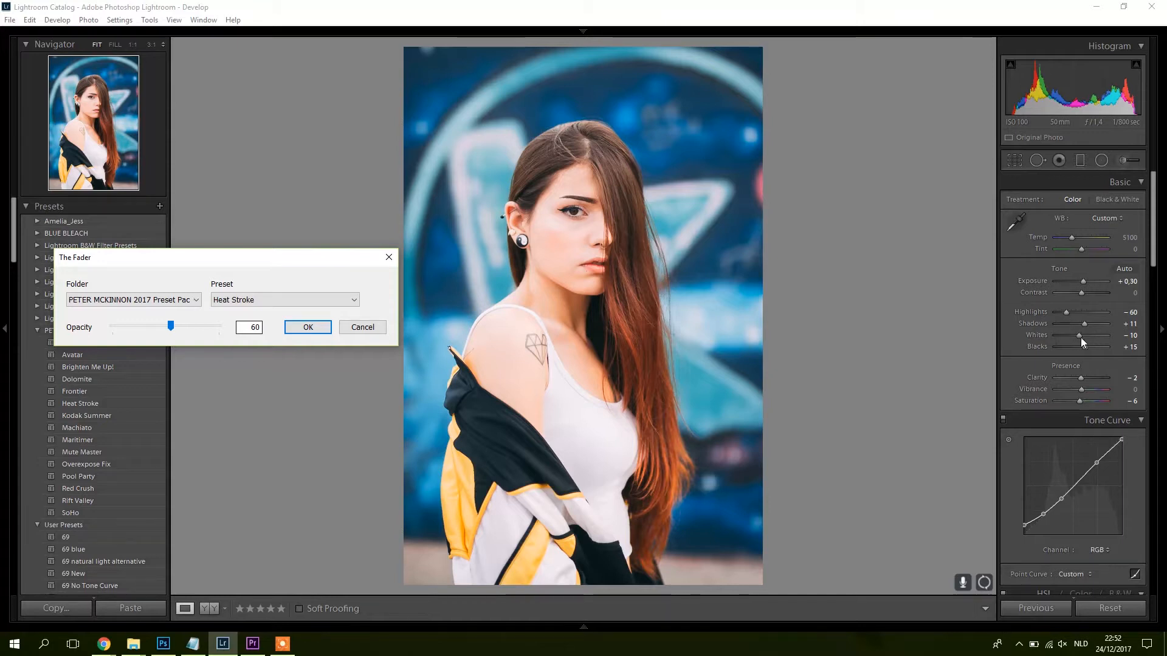
mouse_move(207, 344)
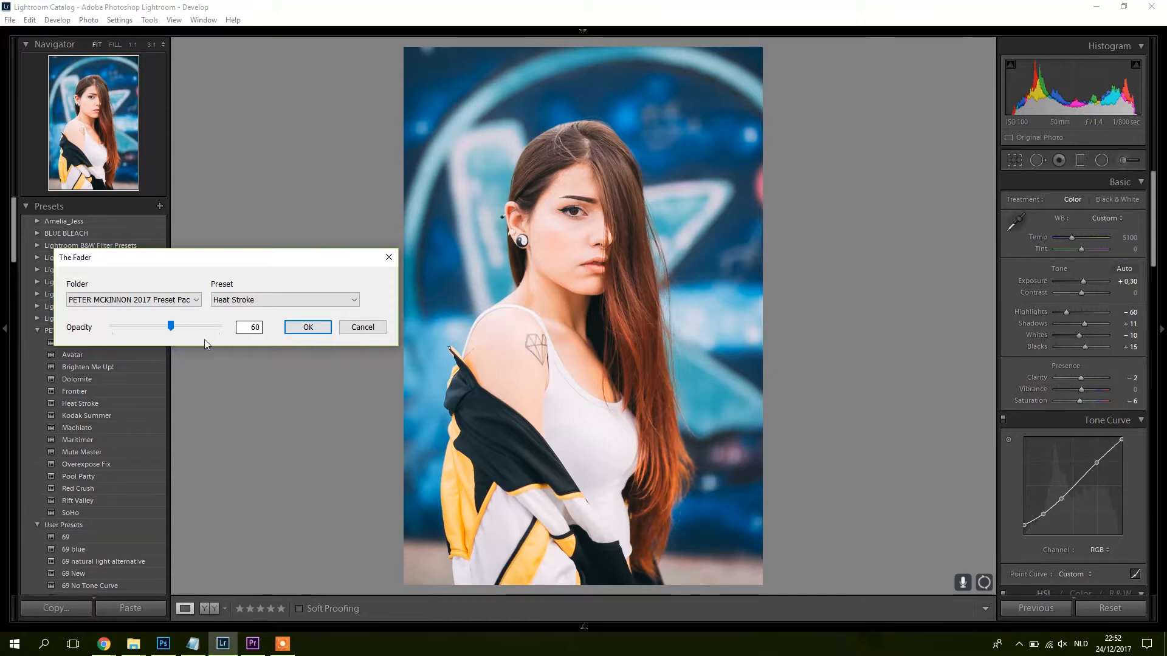
- Compare Heat Stroke at full 100 opacity, then fade it back to 60
left_click_drag(170, 326, 170, 325)
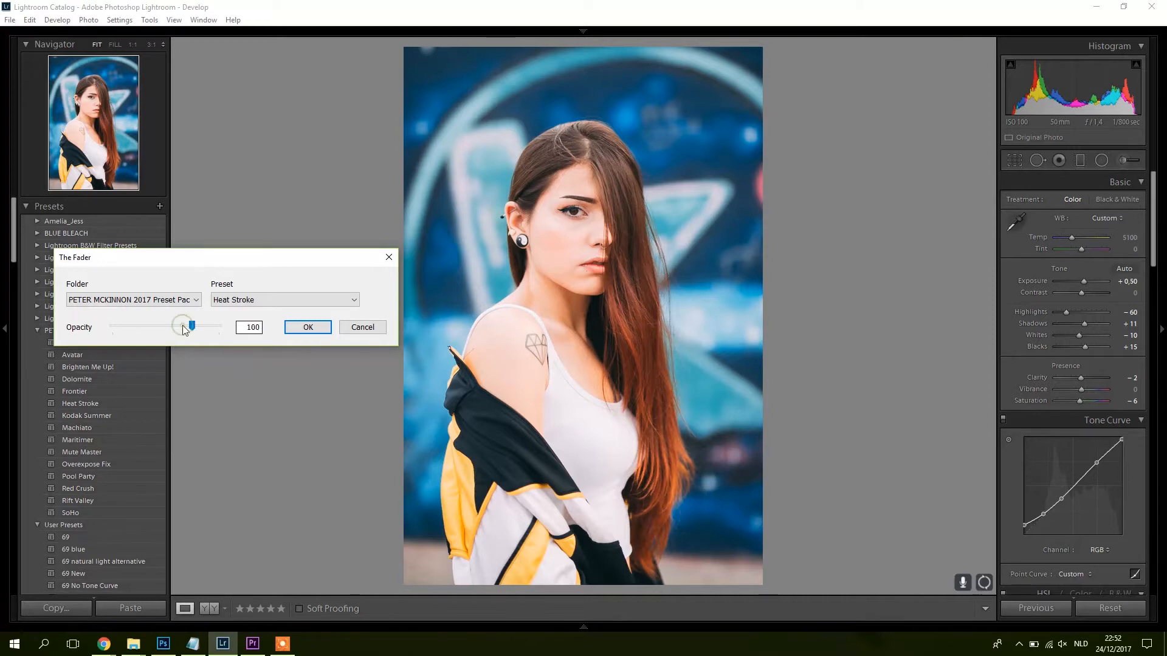
left_click_drag(185, 326, 192, 325)
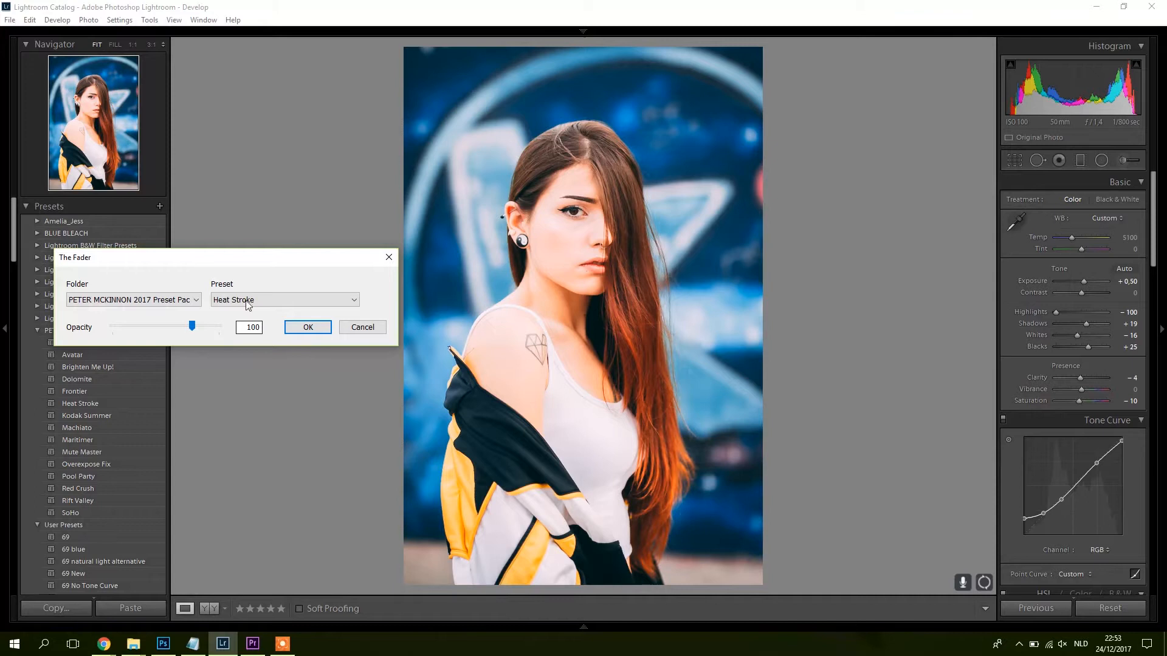
mouse_move(1080, 315)
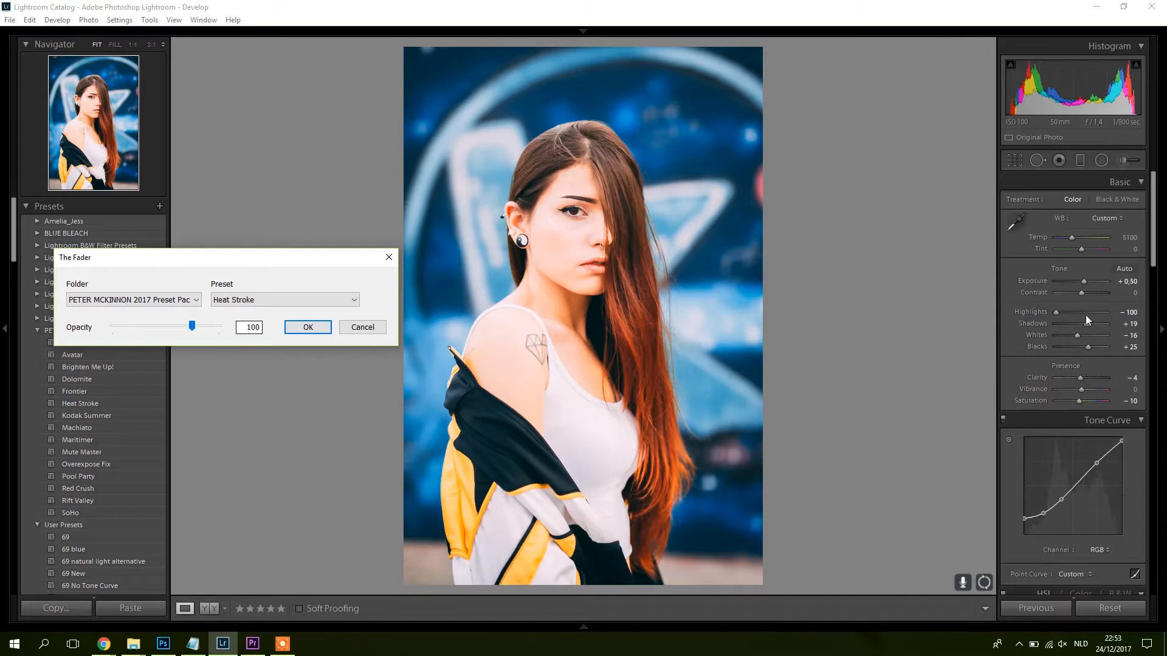
mouse_move(1001, 322)
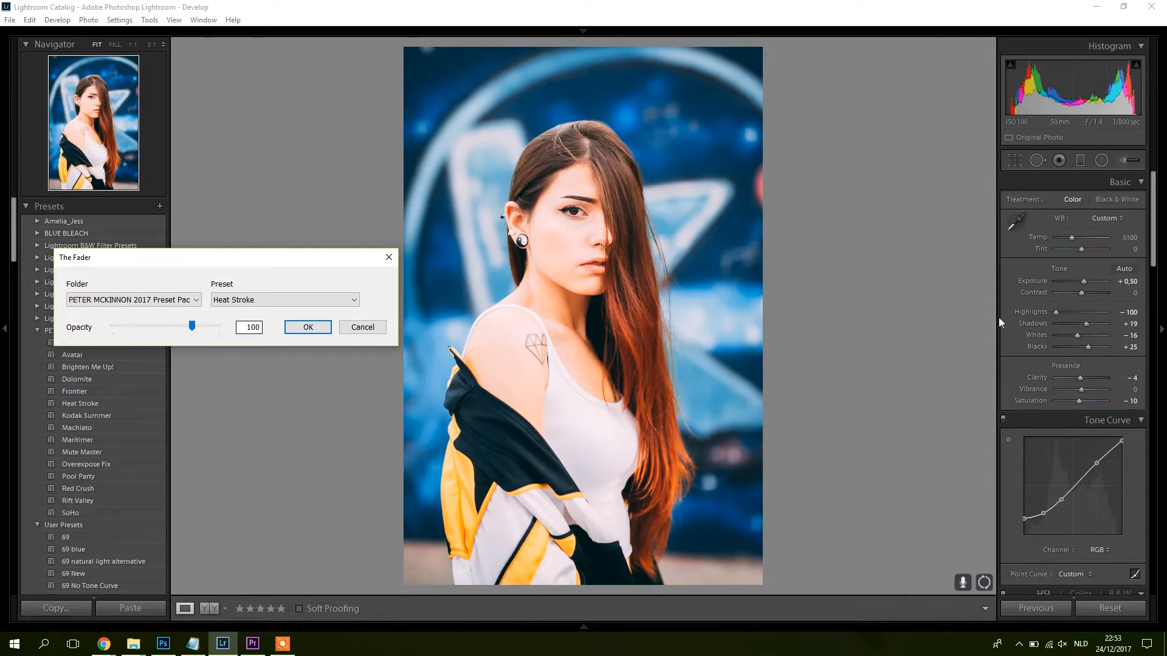
mouse_move(1042, 315)
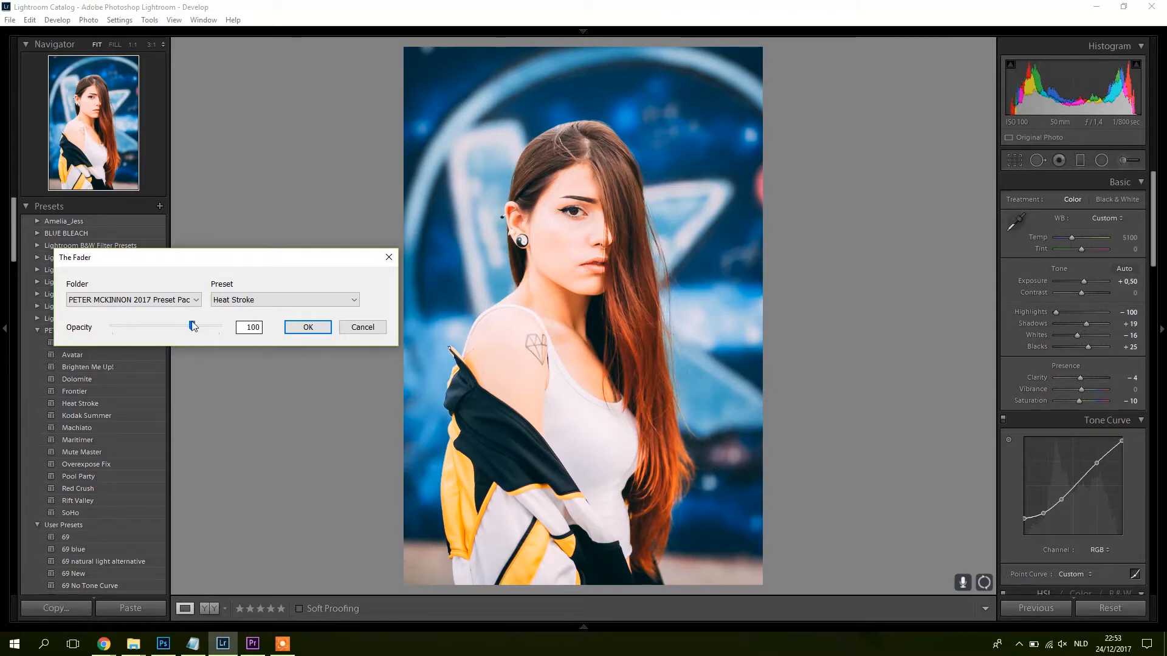
left_click_drag(192, 325, 170, 326)
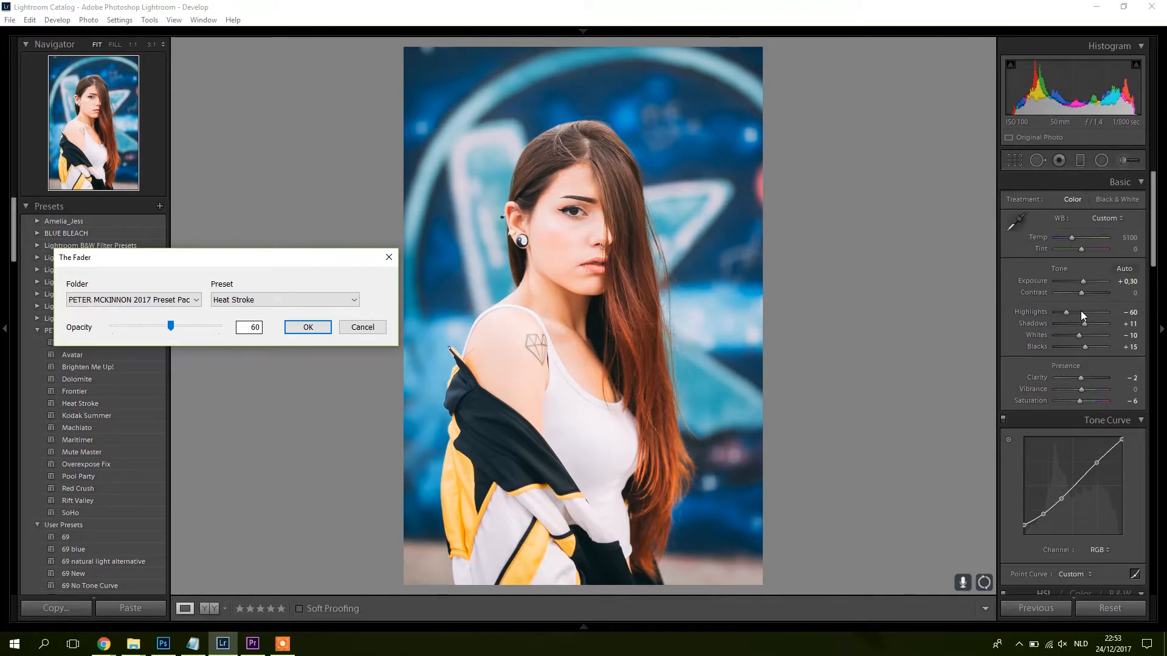
mouse_move(379, 350)
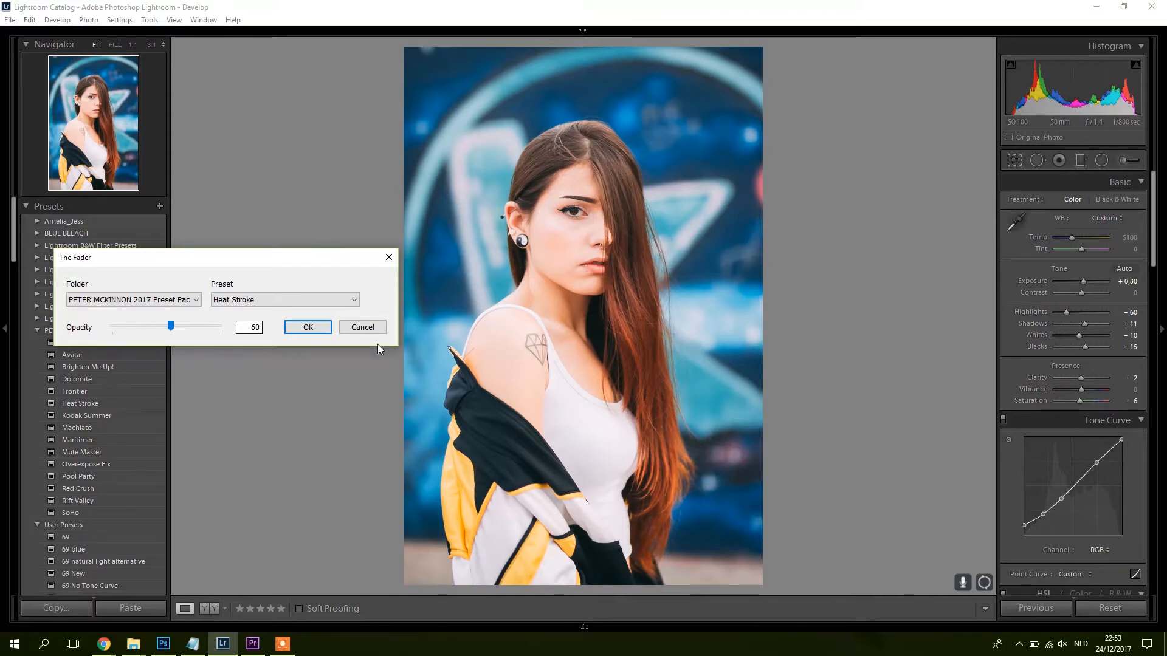
- Switch the preset to SoHo and try opacities from 48 to 88, settling near 60
left_click(282, 299)
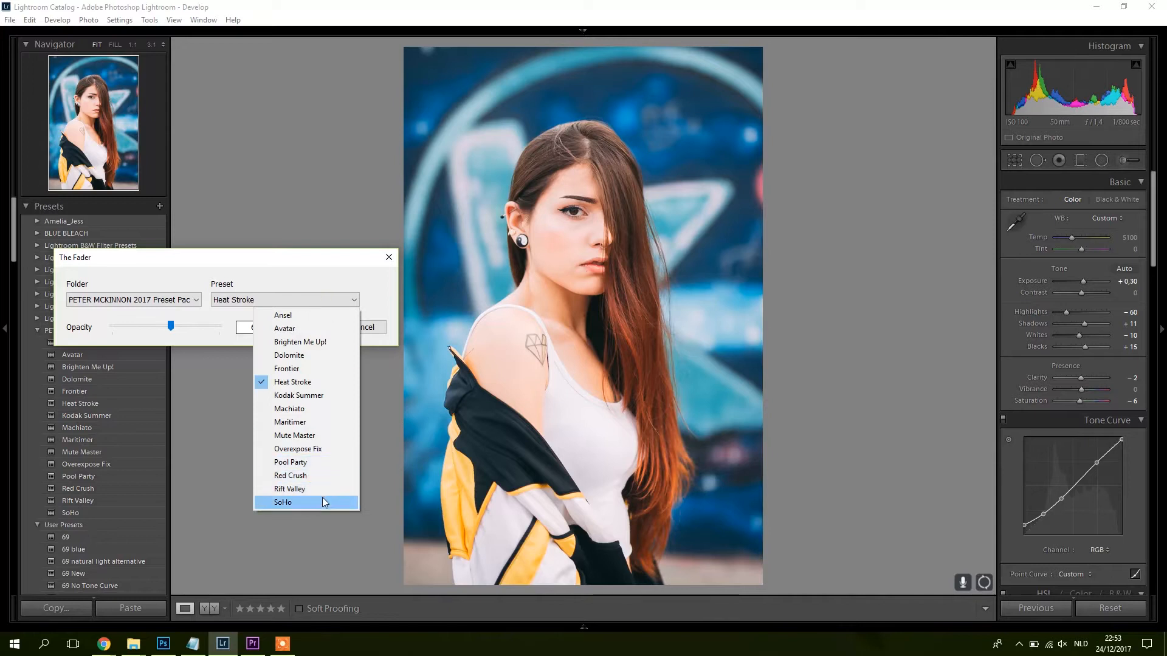
left_click(283, 502)
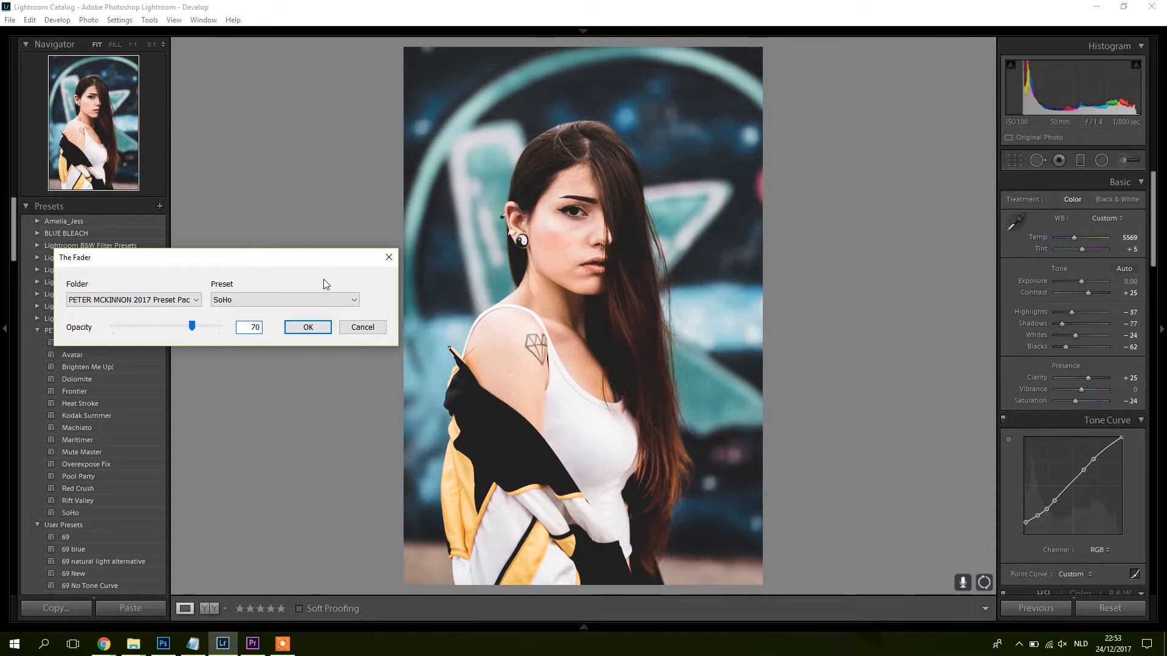
mouse_move(275, 326)
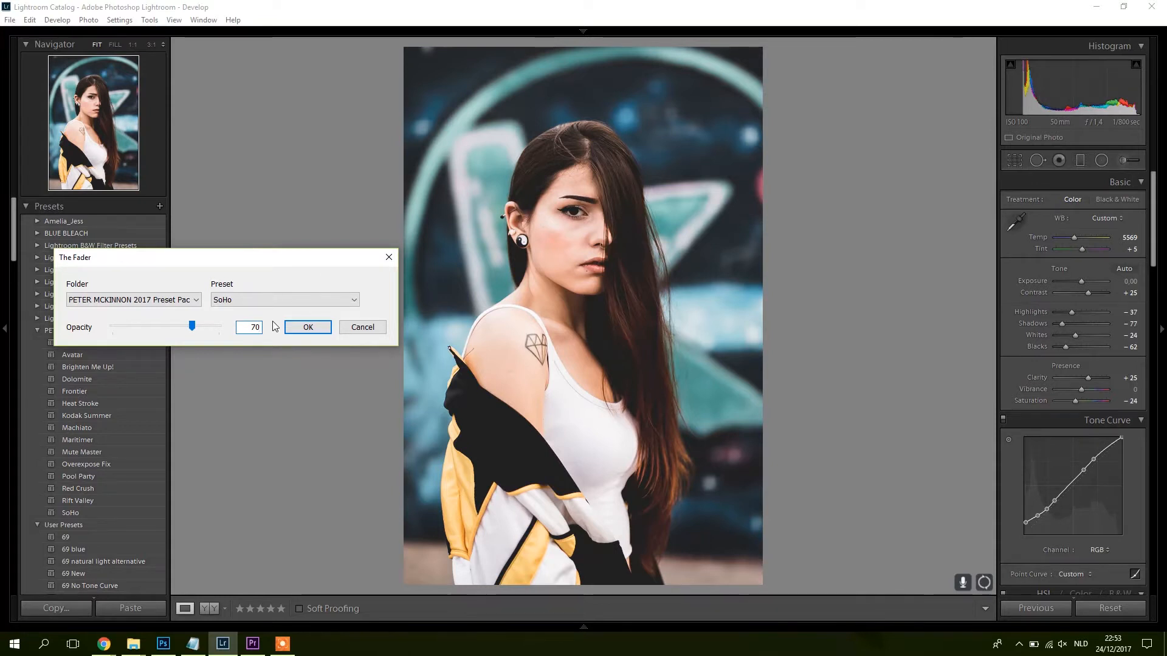
left_click_drag(192, 326, 184, 326)
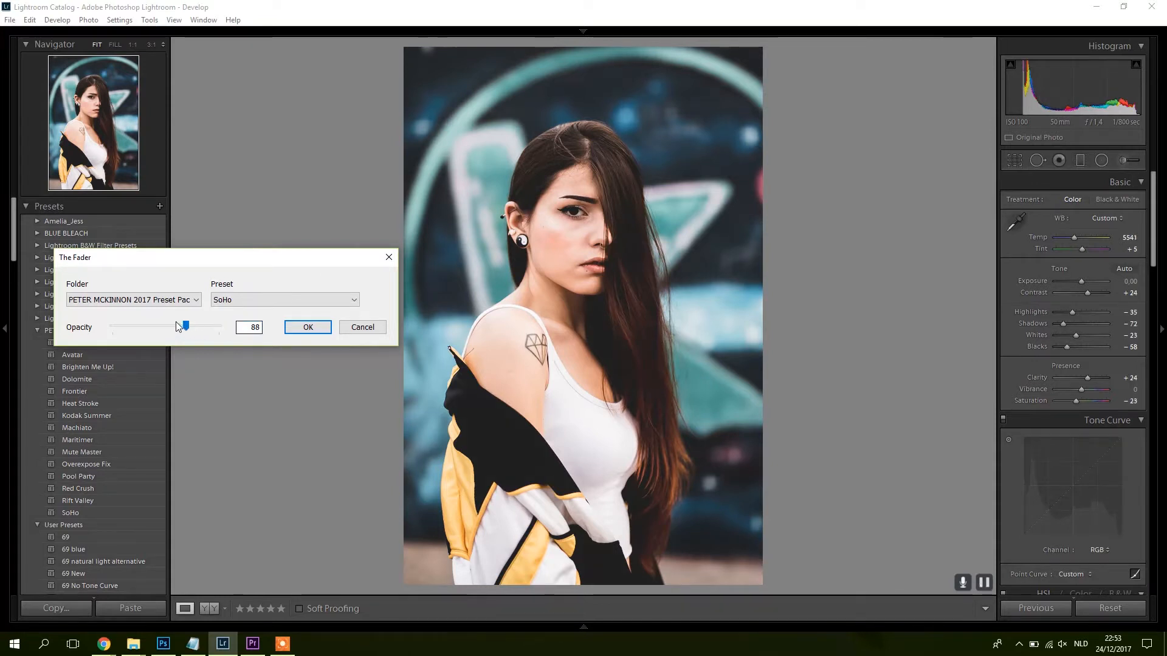
left_click_drag(185, 326, 165, 326)
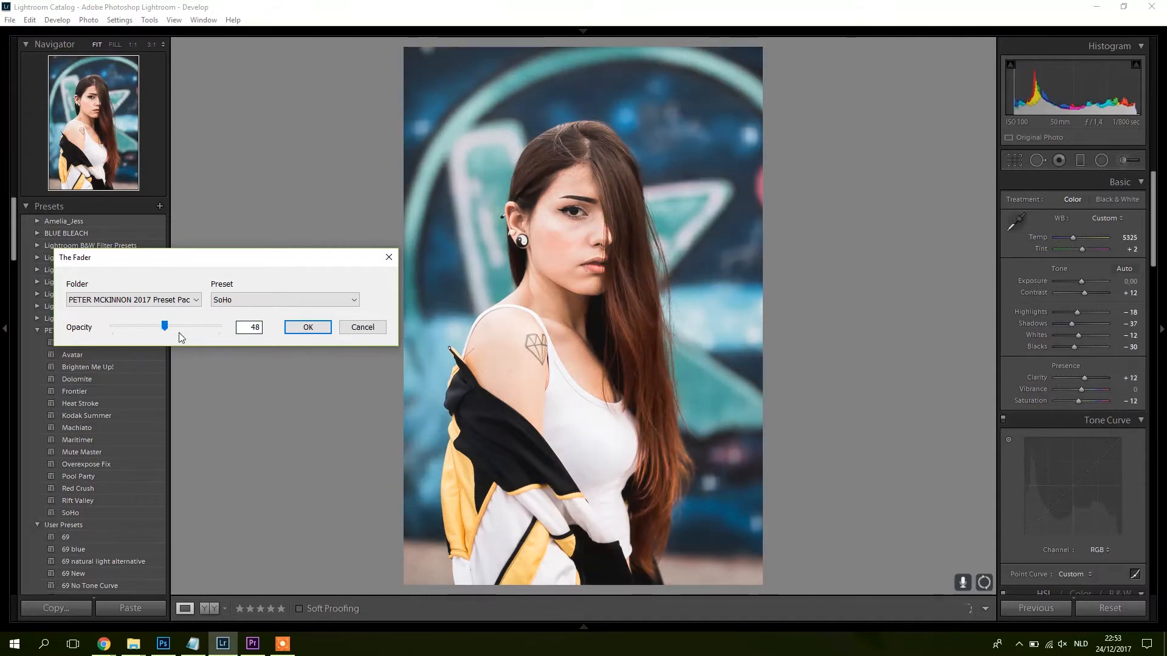
left_click_drag(164, 326, 185, 325)
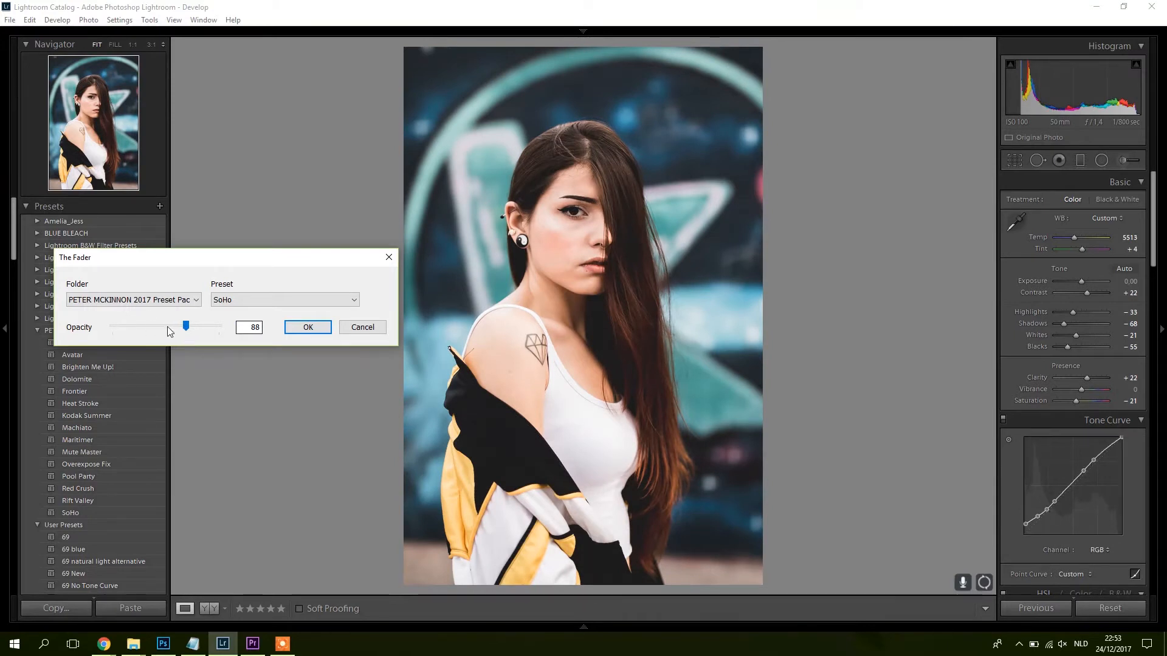
left_click_drag(186, 326, 178, 326)
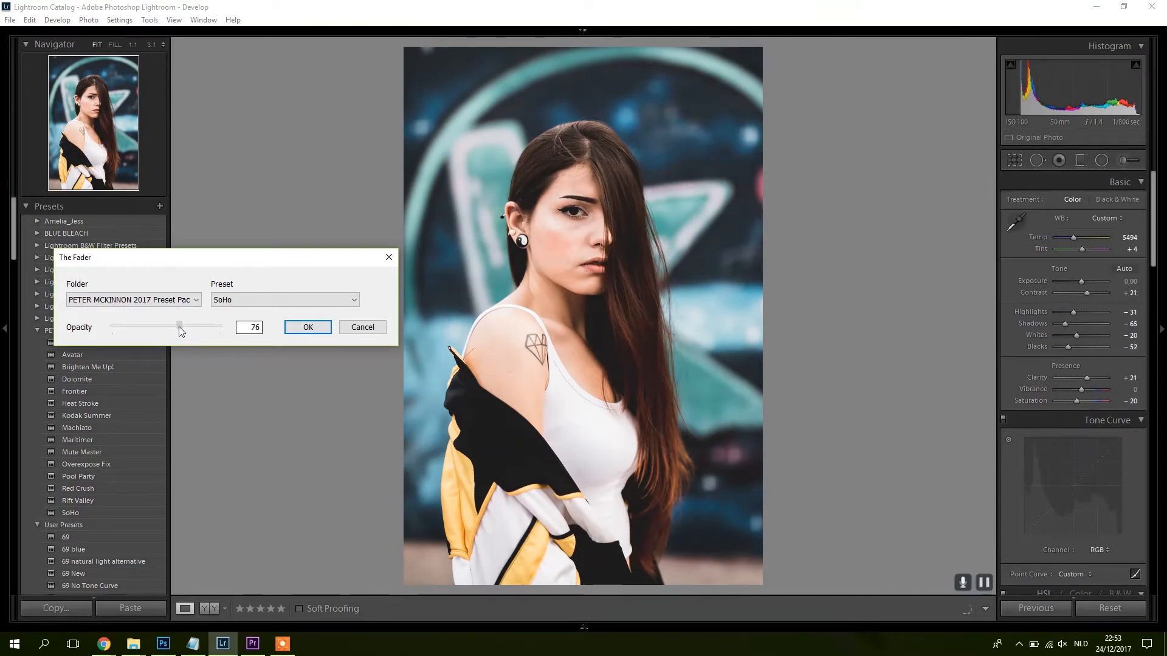
left_click_drag(180, 327, 172, 327)
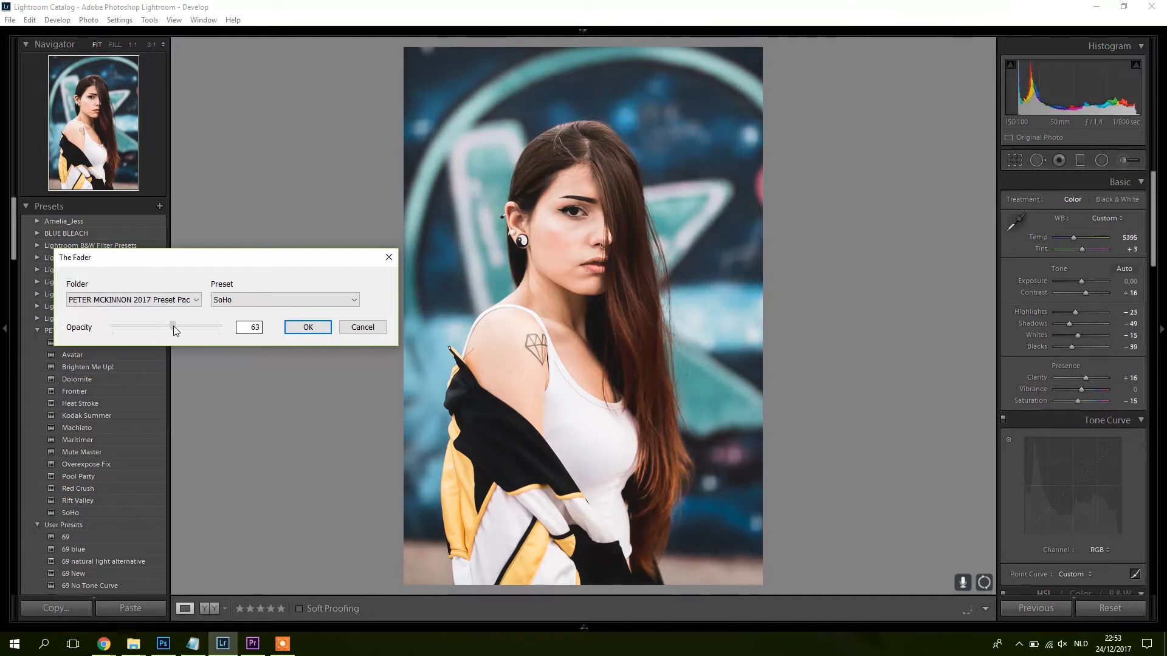
left_click_drag(172, 325, 171, 326)
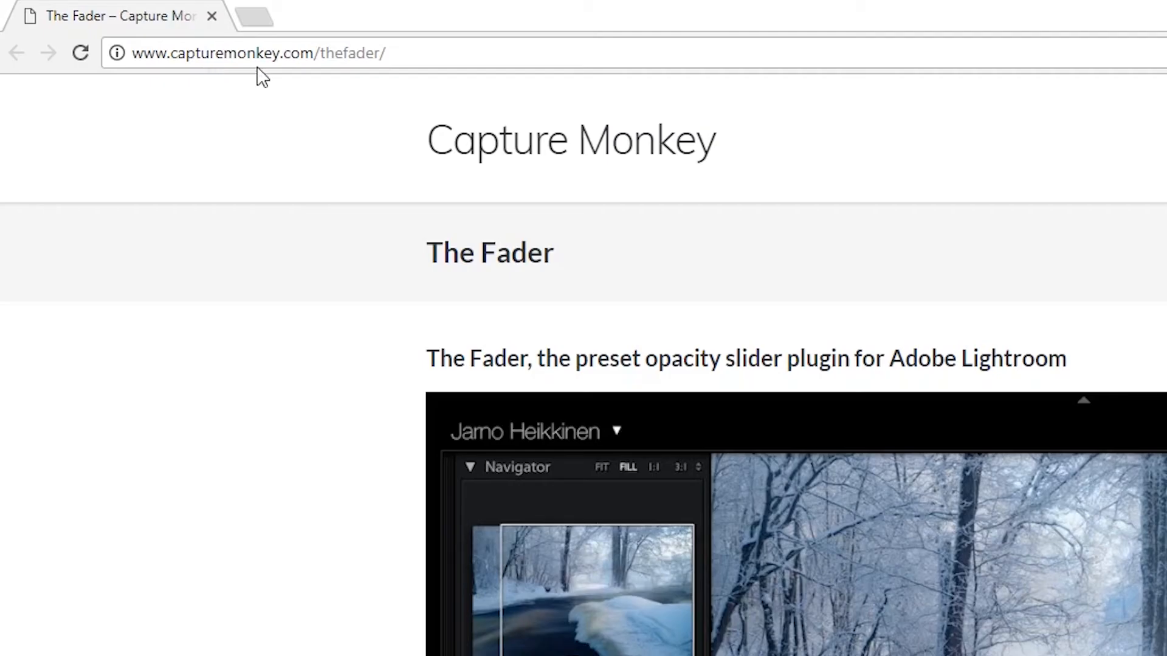
mouse_move(954, 444)
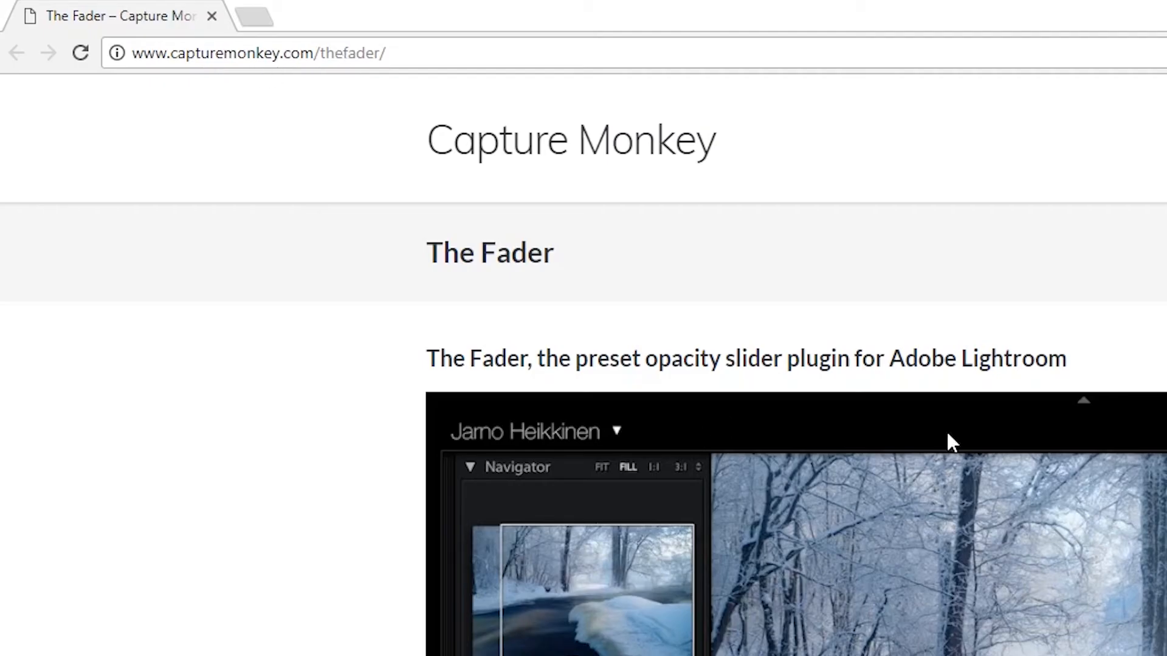
- Download The Fader, extract thefader_r1541.zip in Downloads, and return to Lightroom
scroll("down", 3)
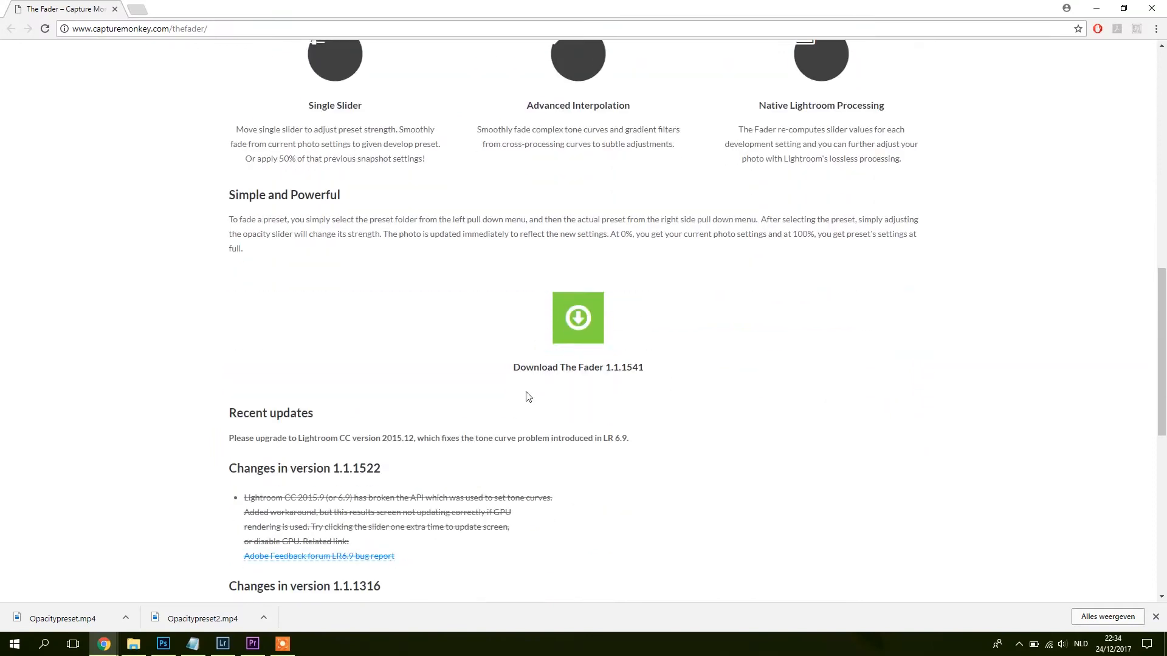
left_click(133, 644)
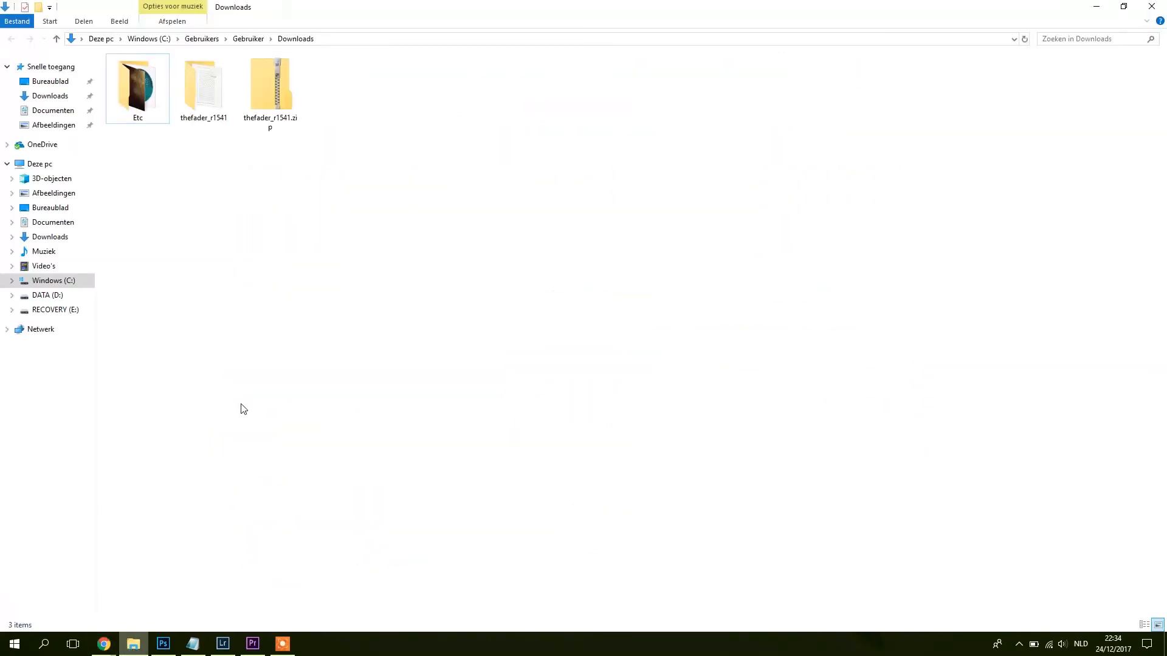
left_click(269, 83)
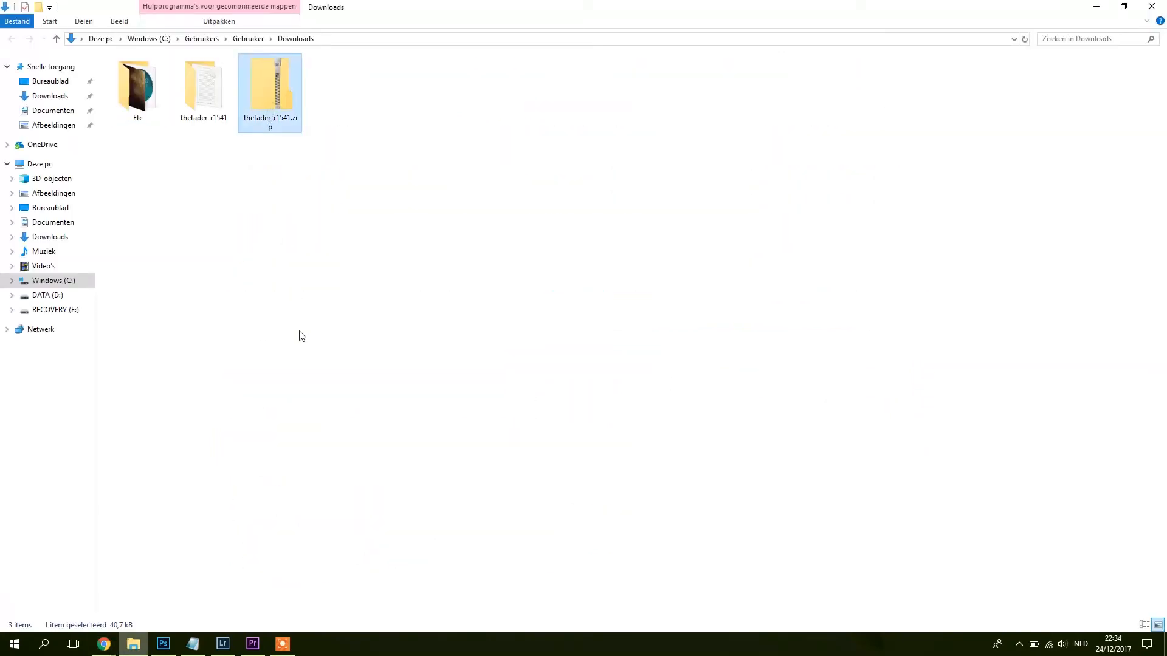
left_click(203, 82)
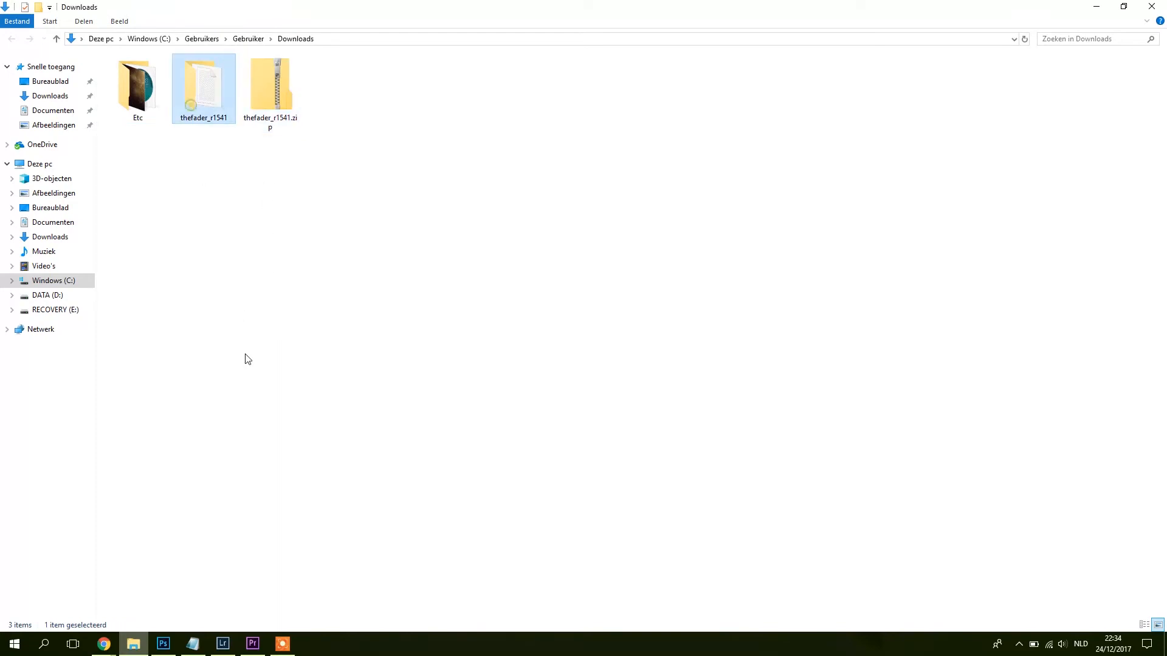
left_click(223, 644)
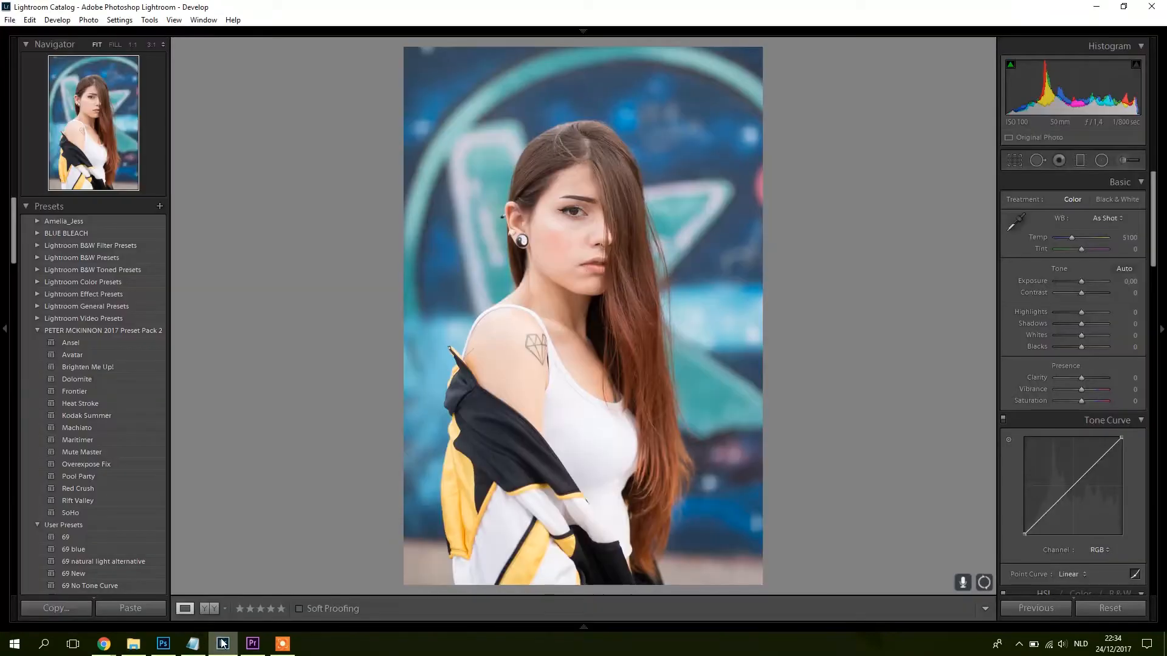
- Add TheFader.lrplugin in Plug-in Manager and check its status shows running and enabled
left_click(10, 20)
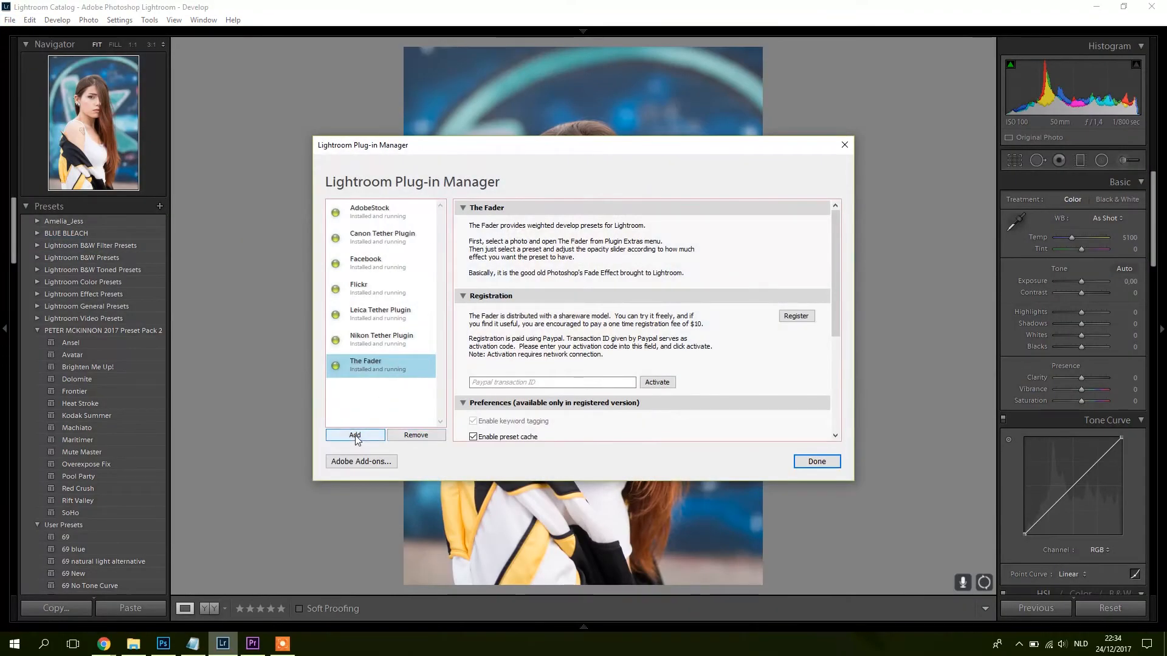
left_click(354, 435)
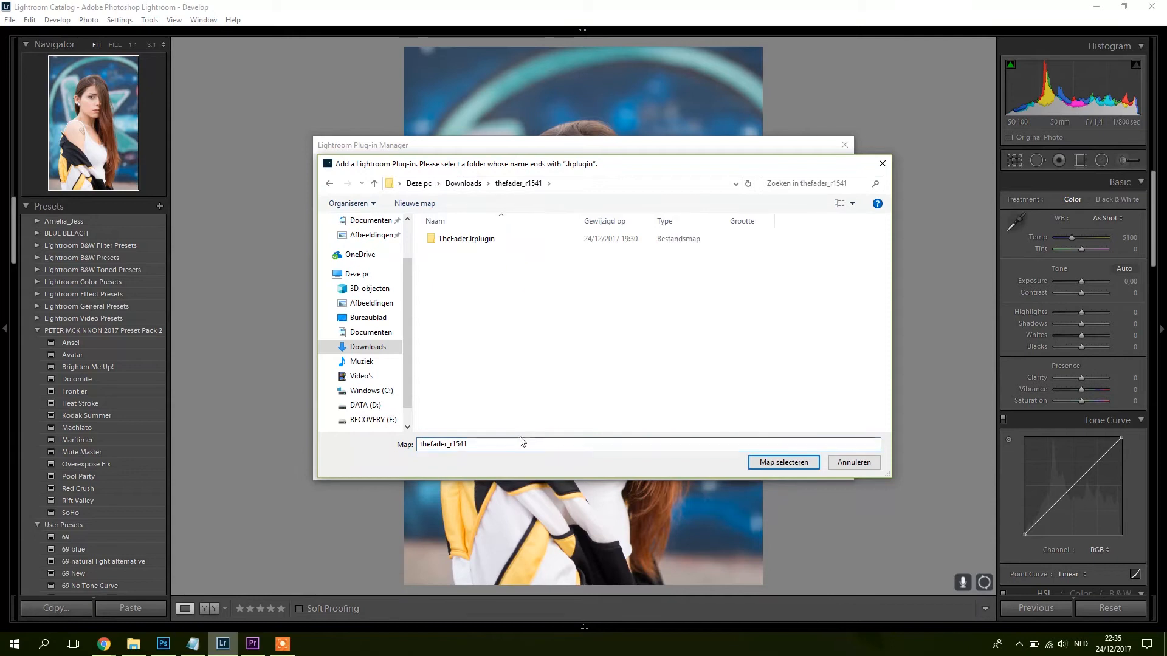
left_click(466, 238)
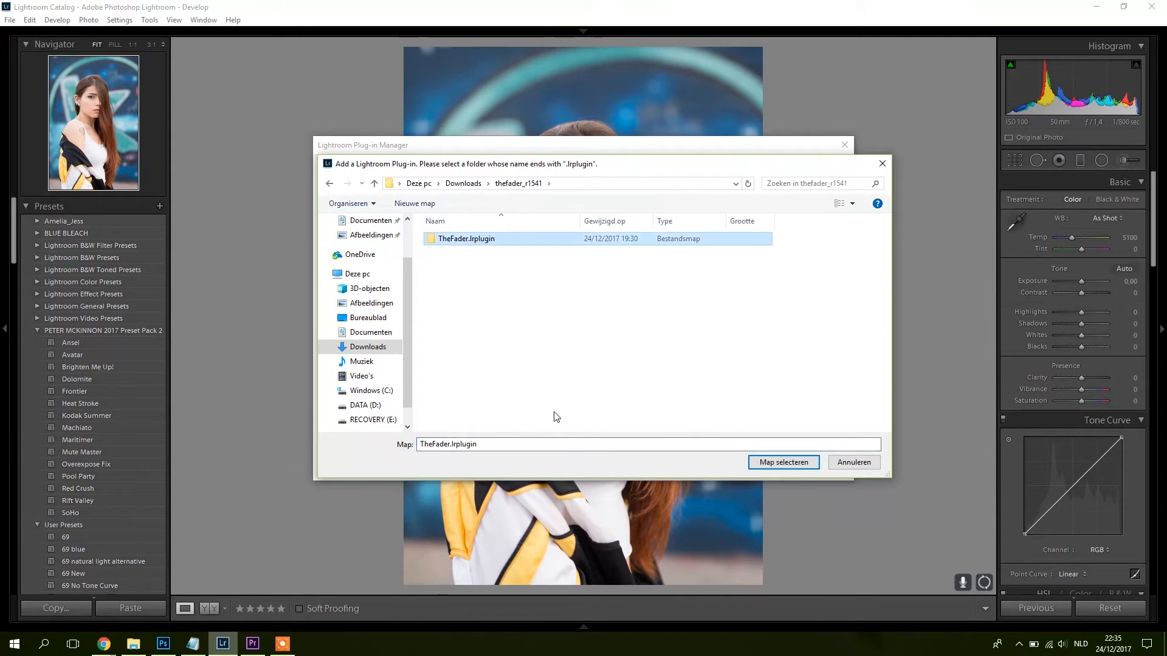
left_click(782, 462)
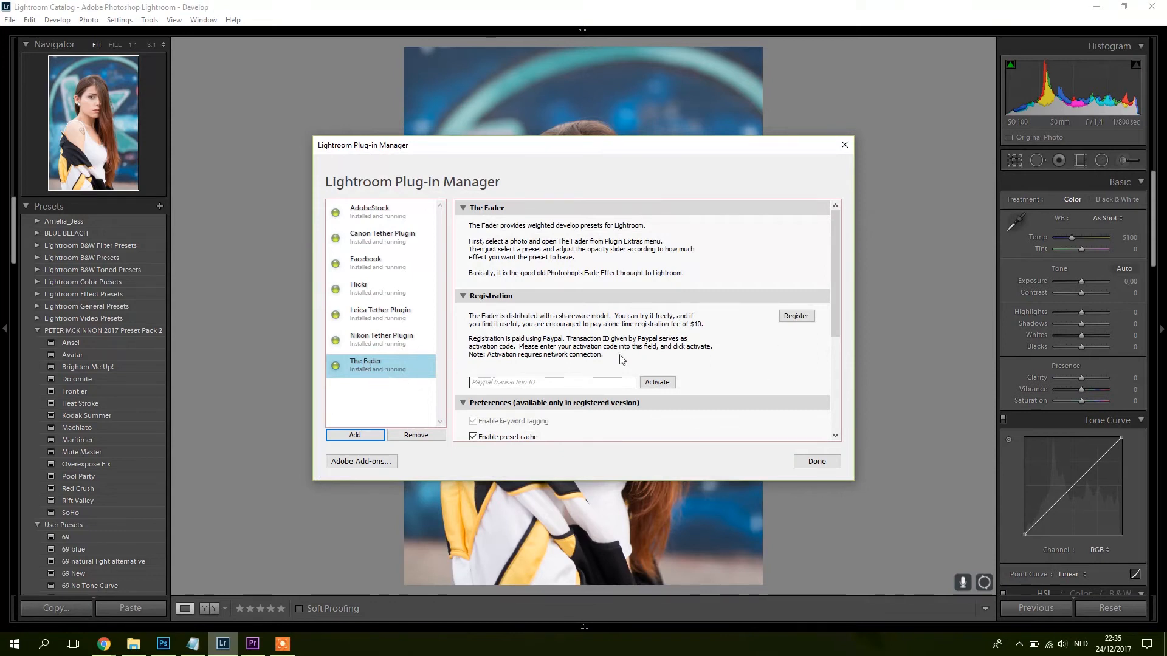
scroll("down", 3)
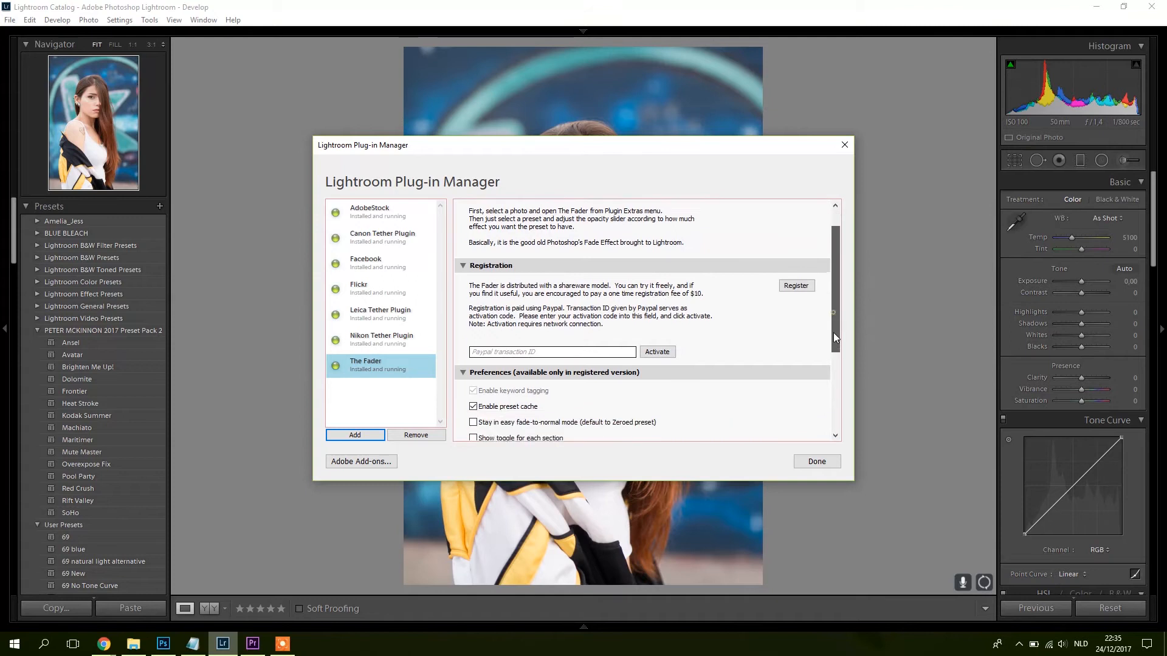
scroll("down", 3)
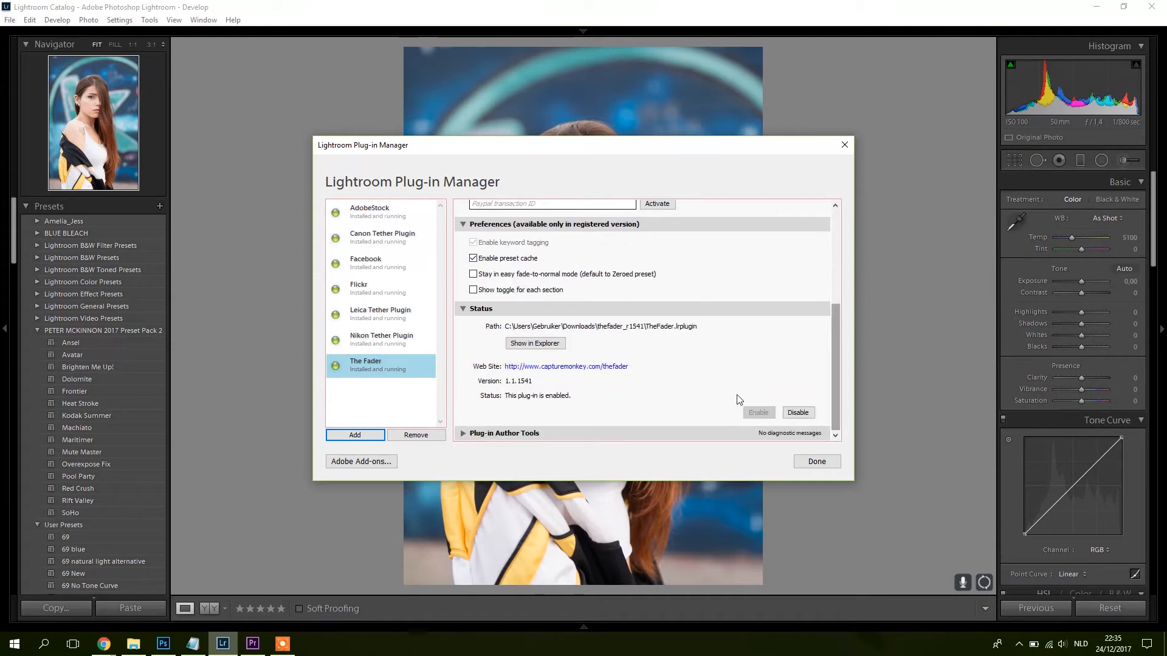